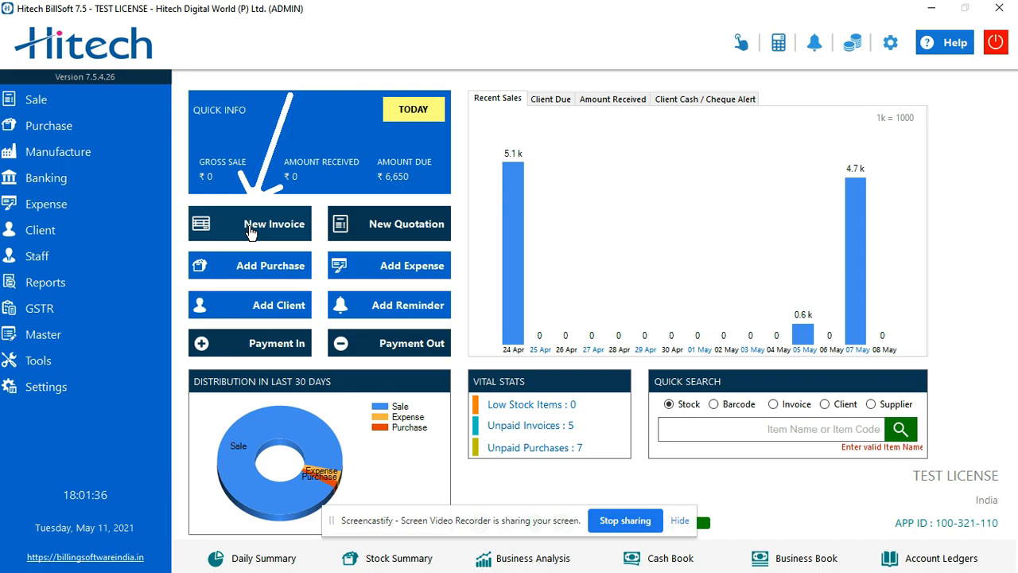
Step: Create a new sales invoice from the Sale menu's New Invoice option
left_click(36, 98)
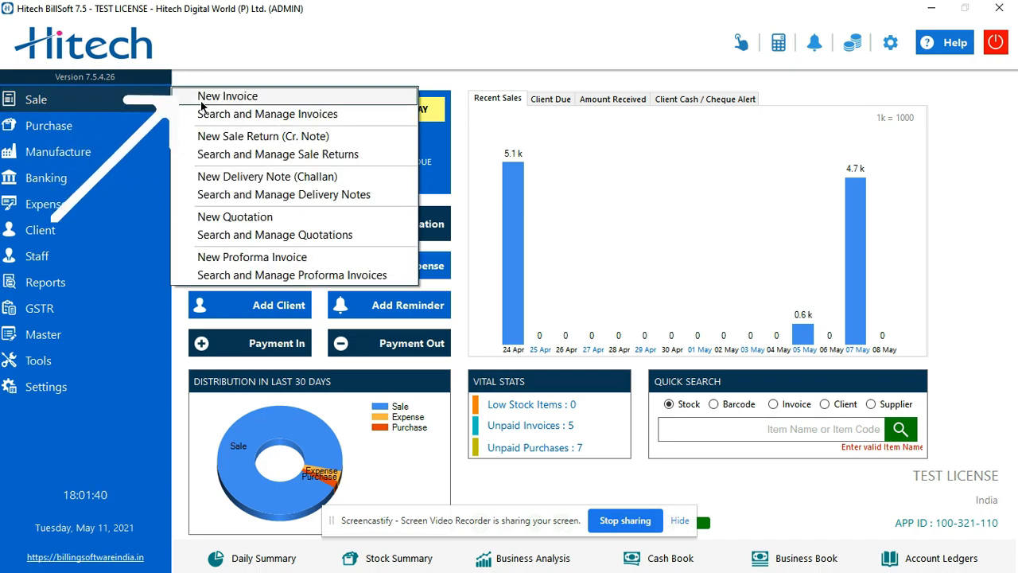
left_click(227, 96)
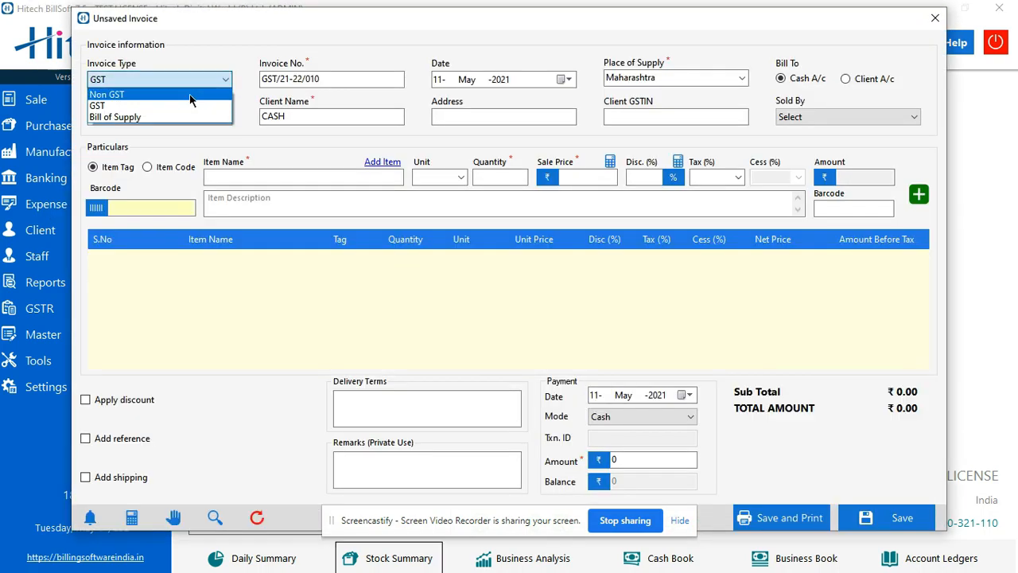
Step: Make the invoice Non GST, number it INV/21/05/001, and open the date calendar
left_click(107, 94)
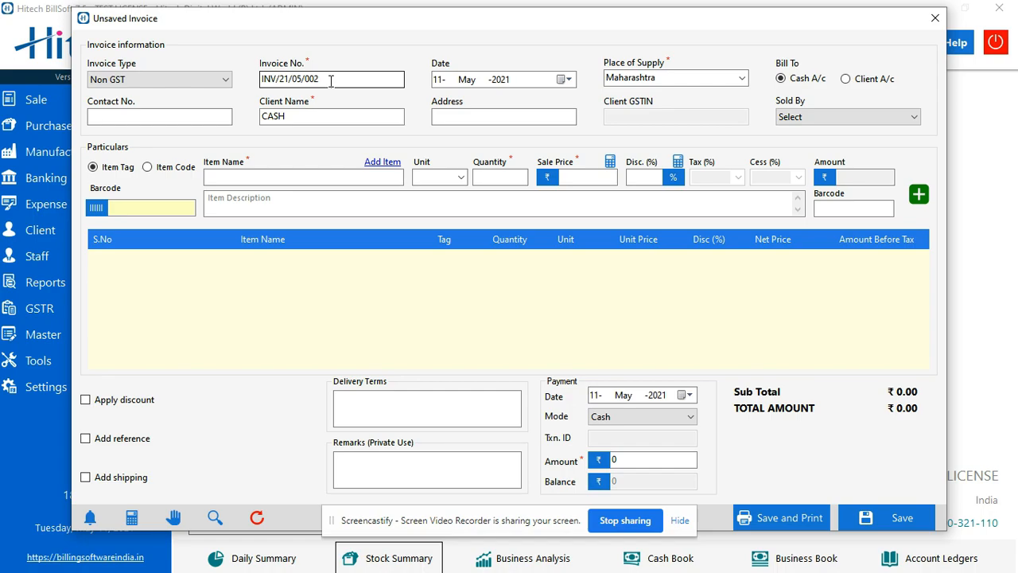
key("backspace")
type("1")
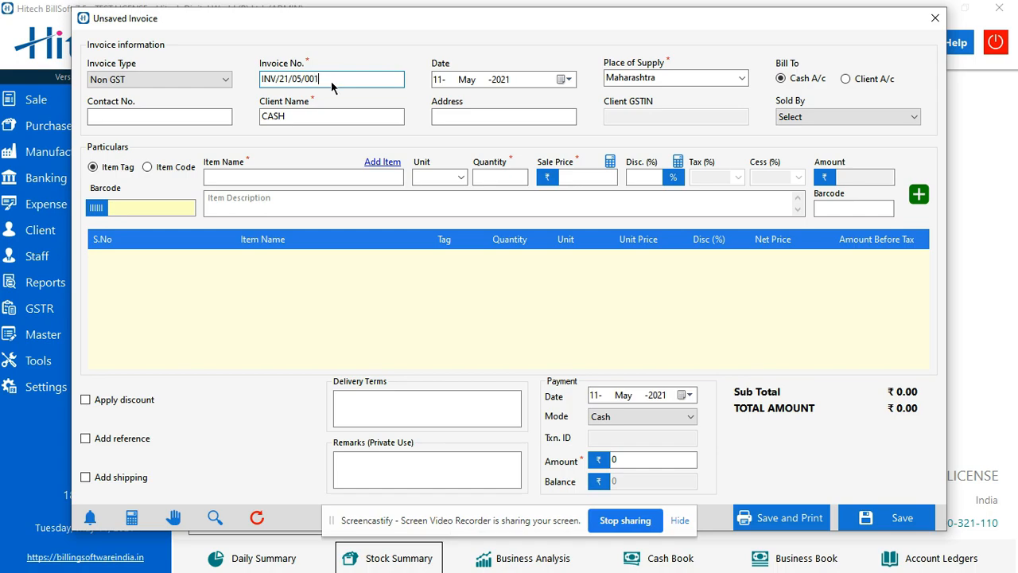
mouse_move(516, 72)
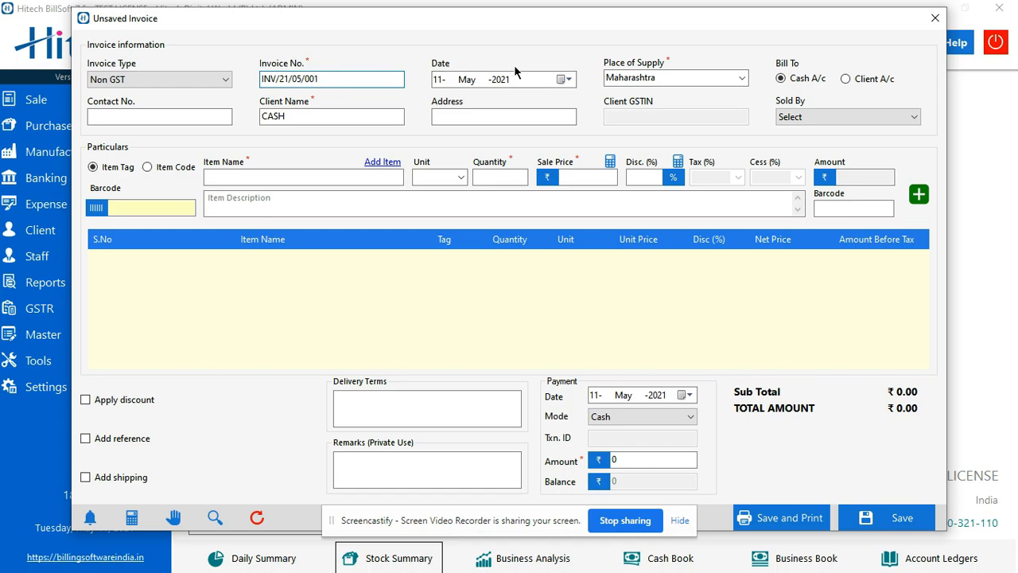
left_click(563, 79)
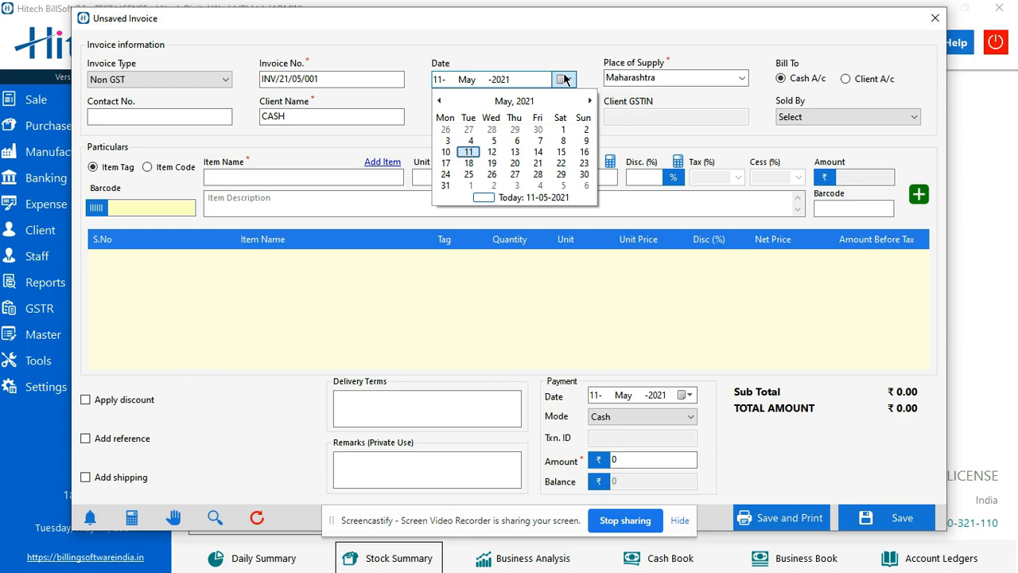
mouse_move(680, 78)
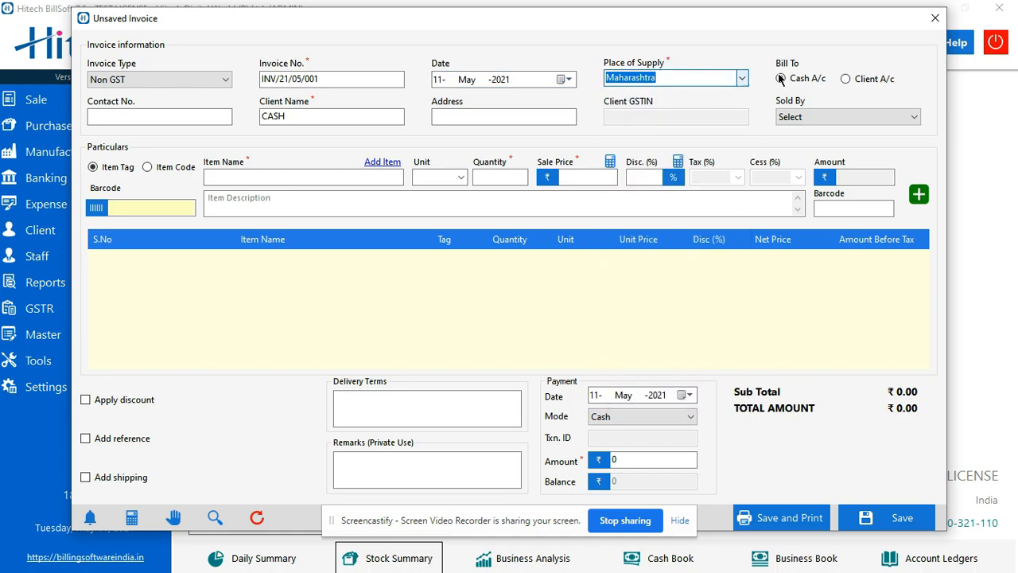
Step: Switch Bill To from cash to Client A/c
left_click(781, 78)
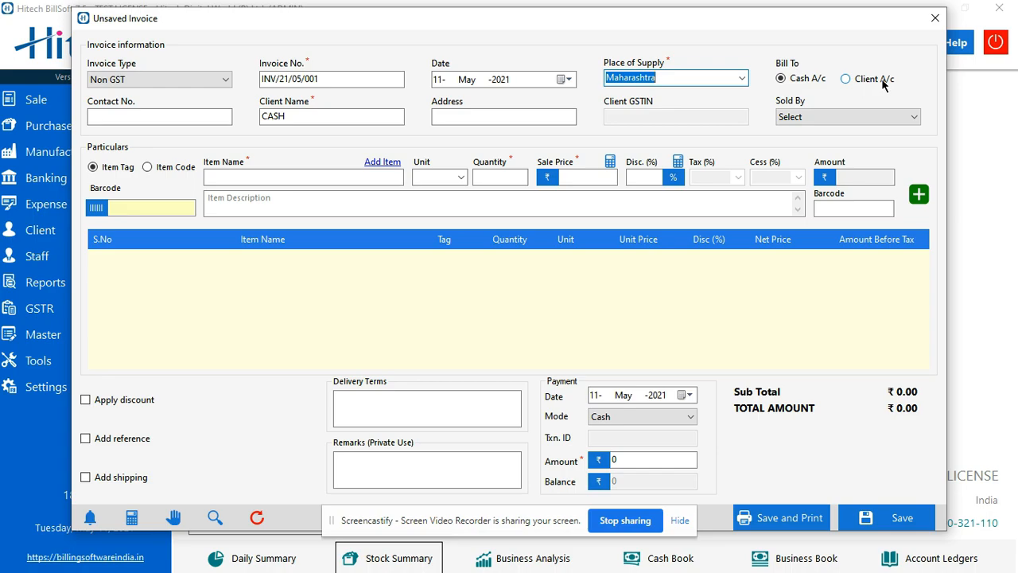
left_click(780, 78)
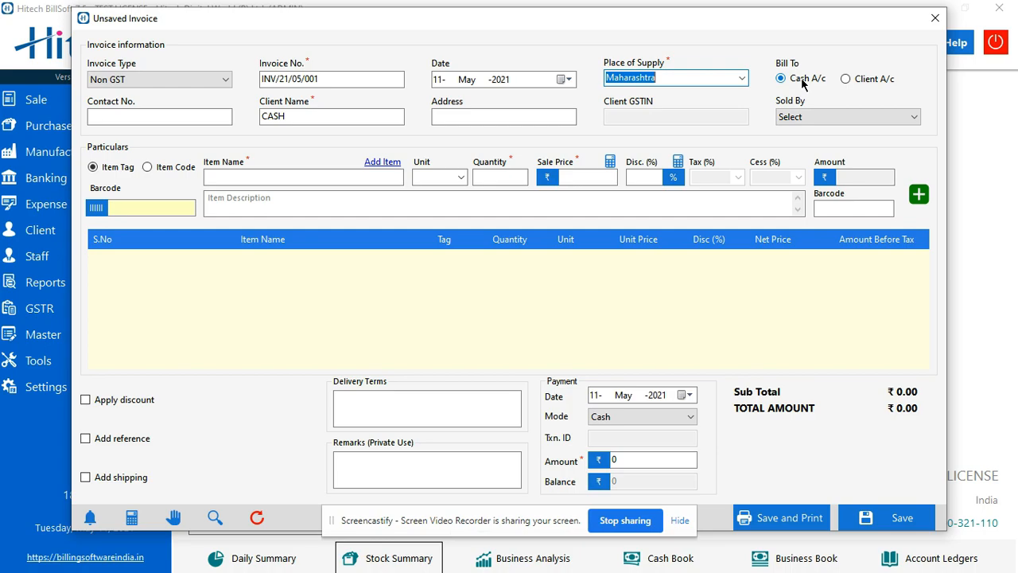
left_click(846, 78)
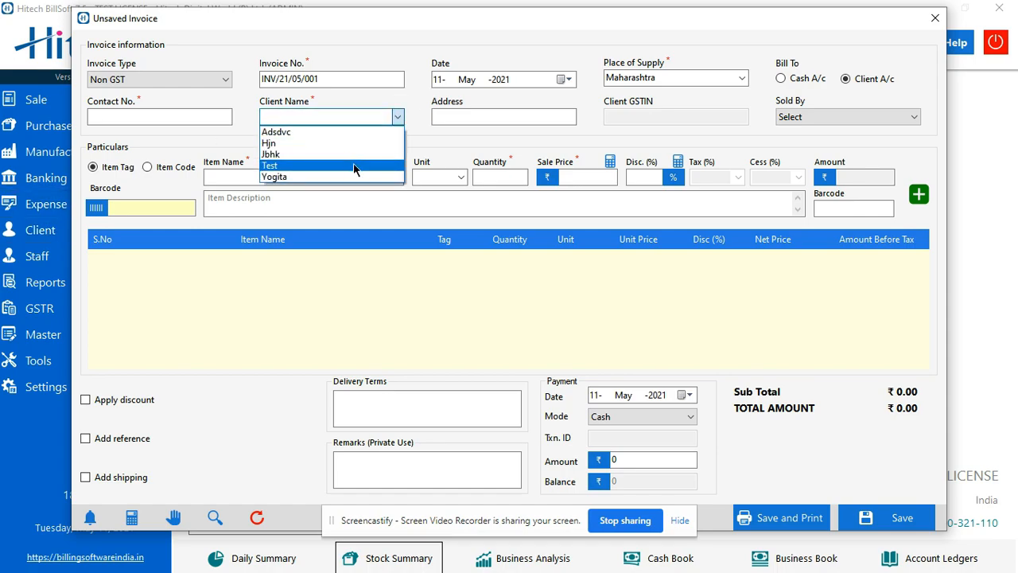
Step: Select client Test and change its address to nagpur
left_click(270, 164)
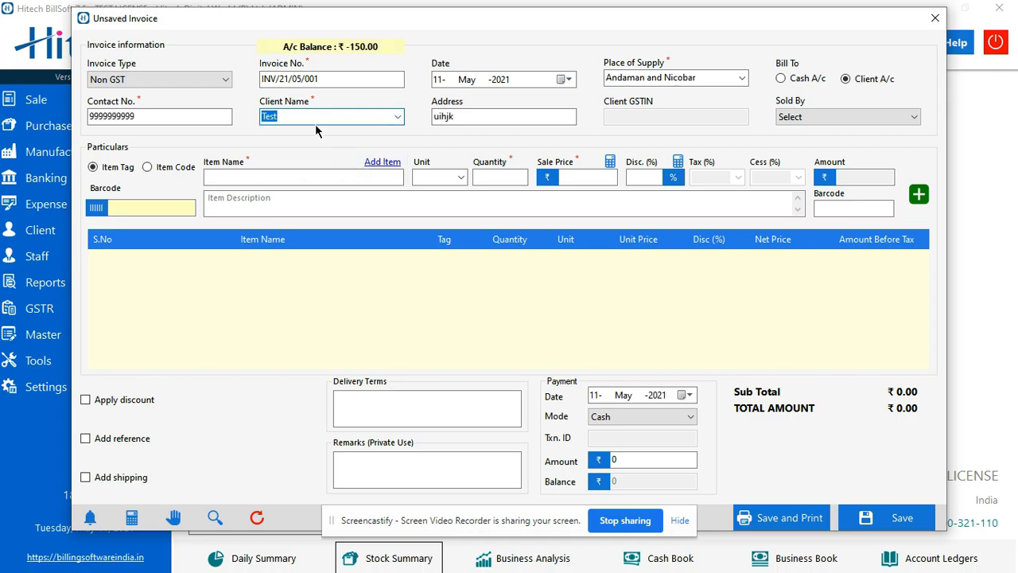
mouse_move(399, 132)
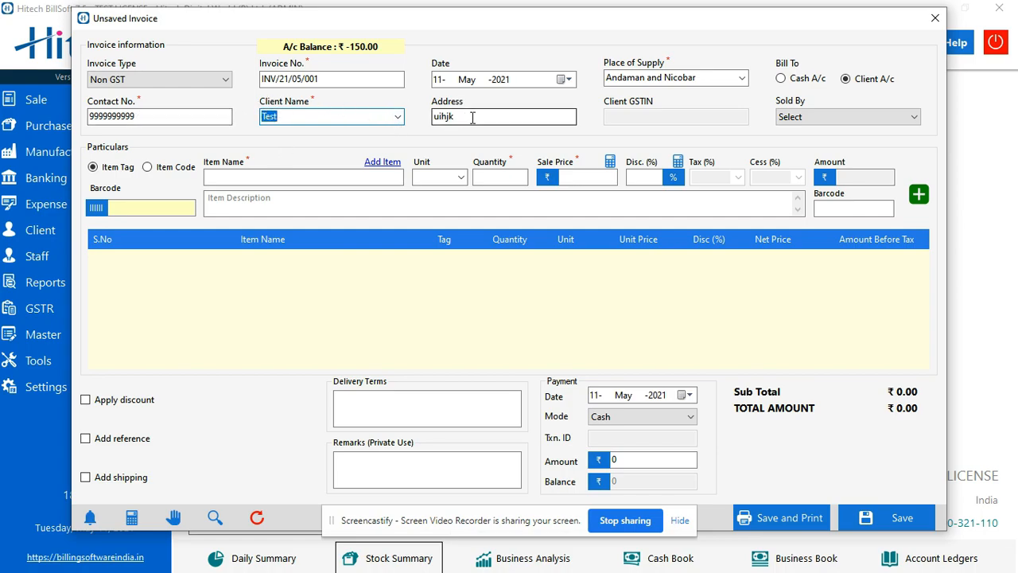
type("nagpur")
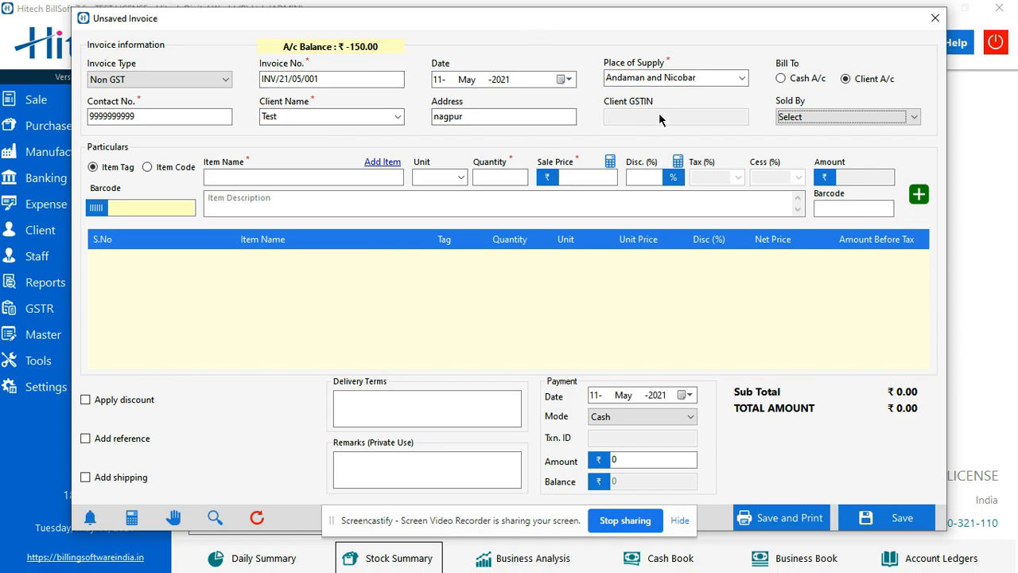
mouse_move(859, 111)
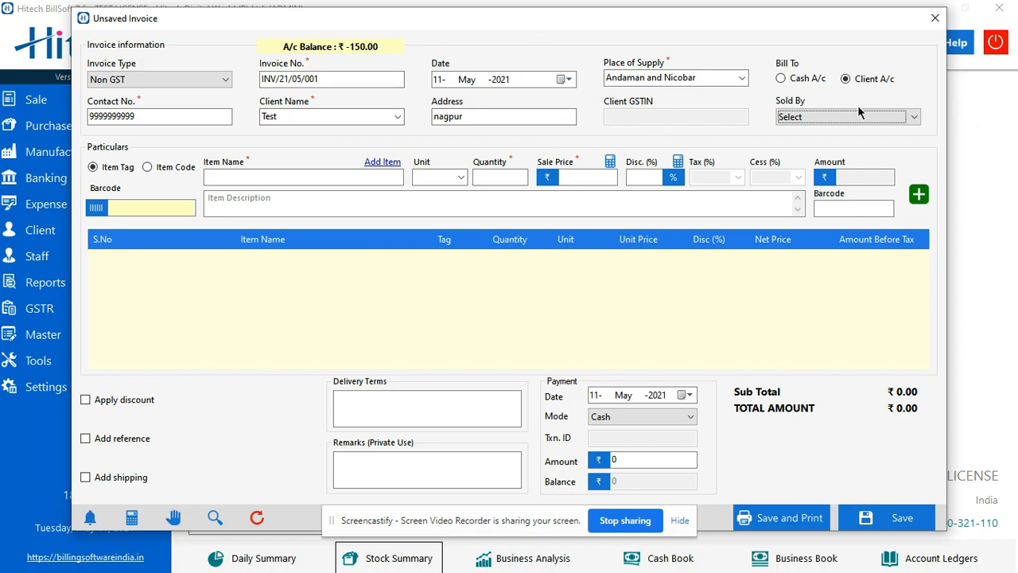
left_click(847, 116)
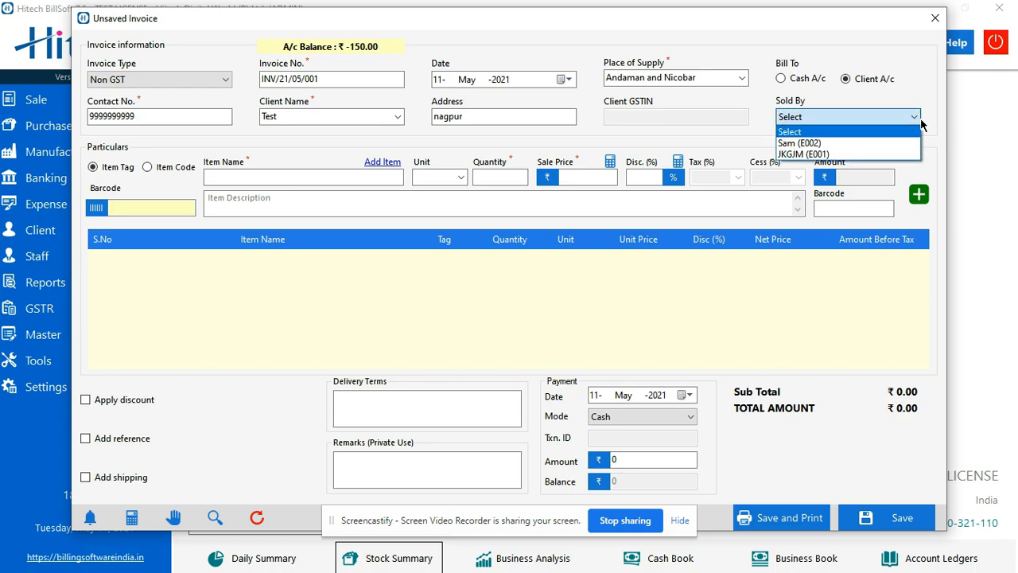
Step: Pick Sam (E002) from the Sold By list
left_click(799, 143)
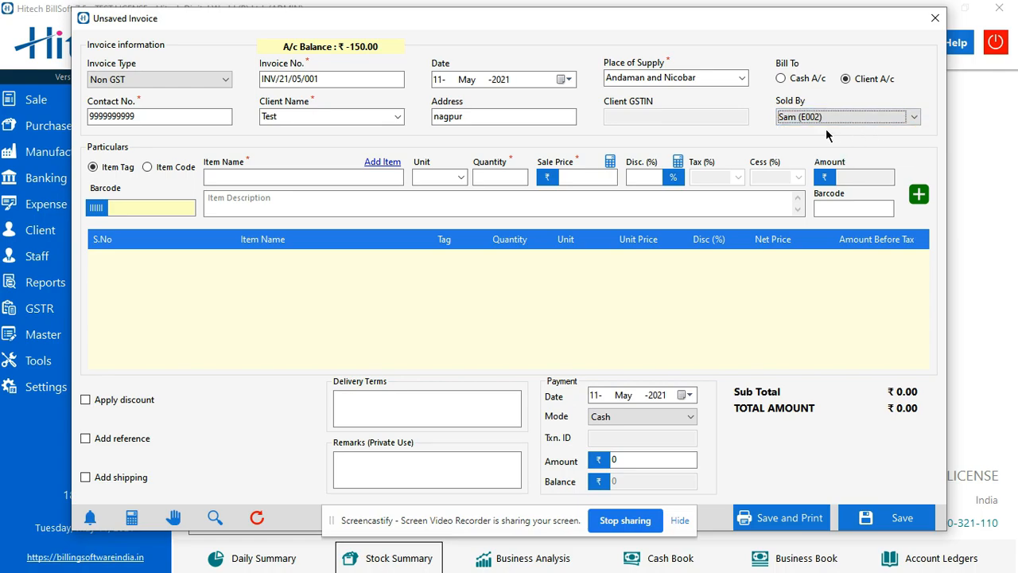
mouse_move(595, 137)
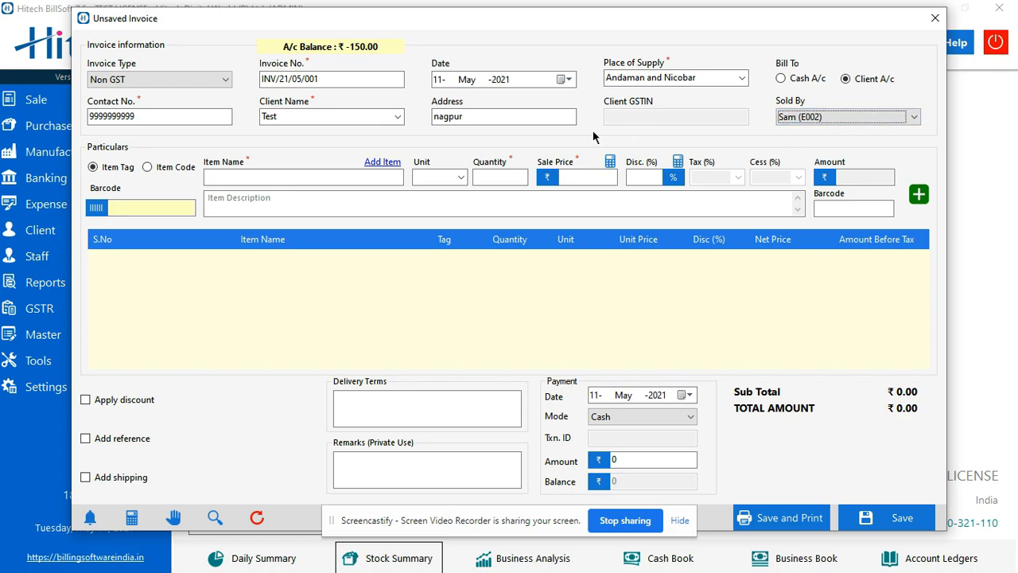
mouse_move(36, 256)
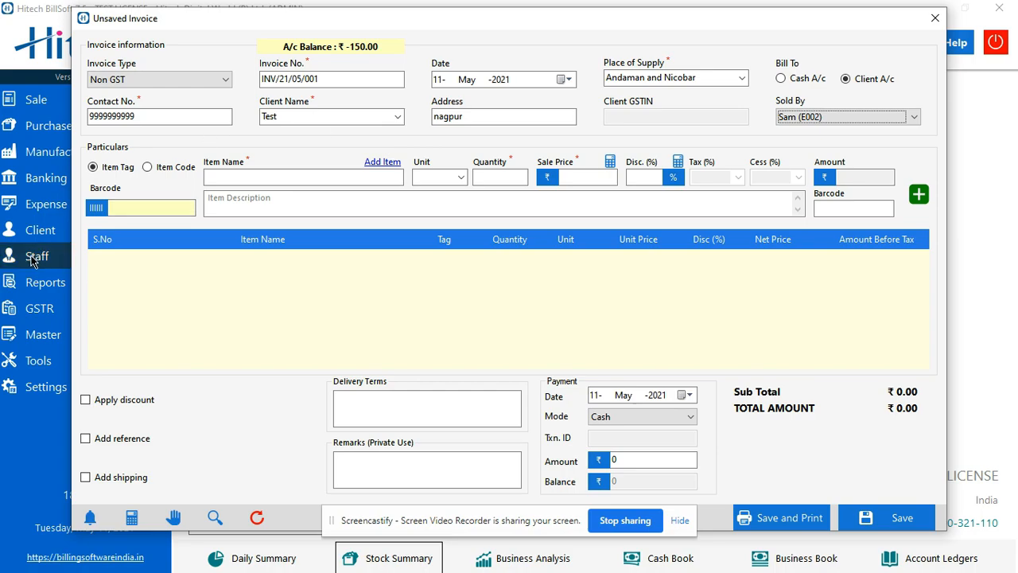
mouse_move(36, 269)
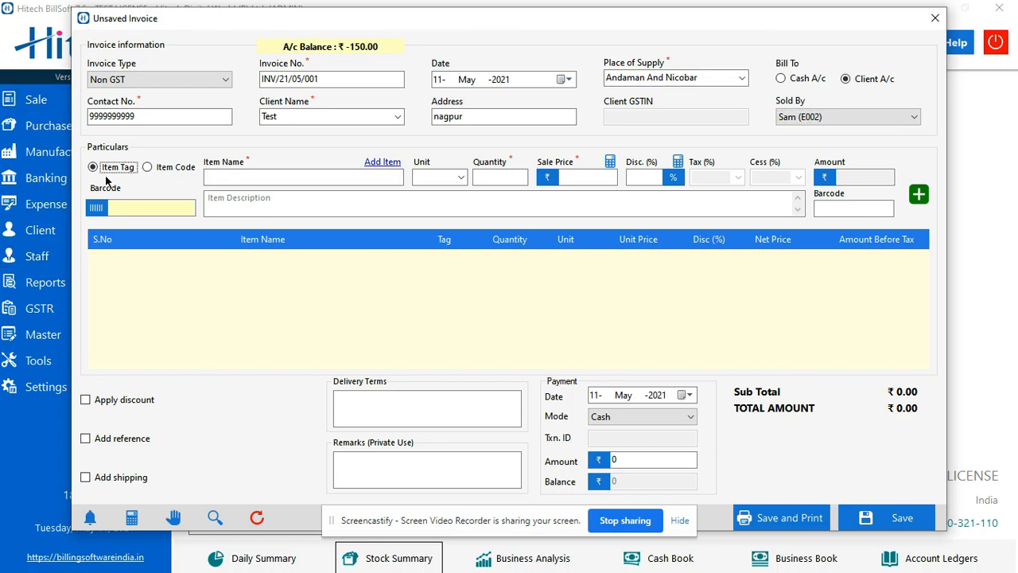
mouse_move(167, 183)
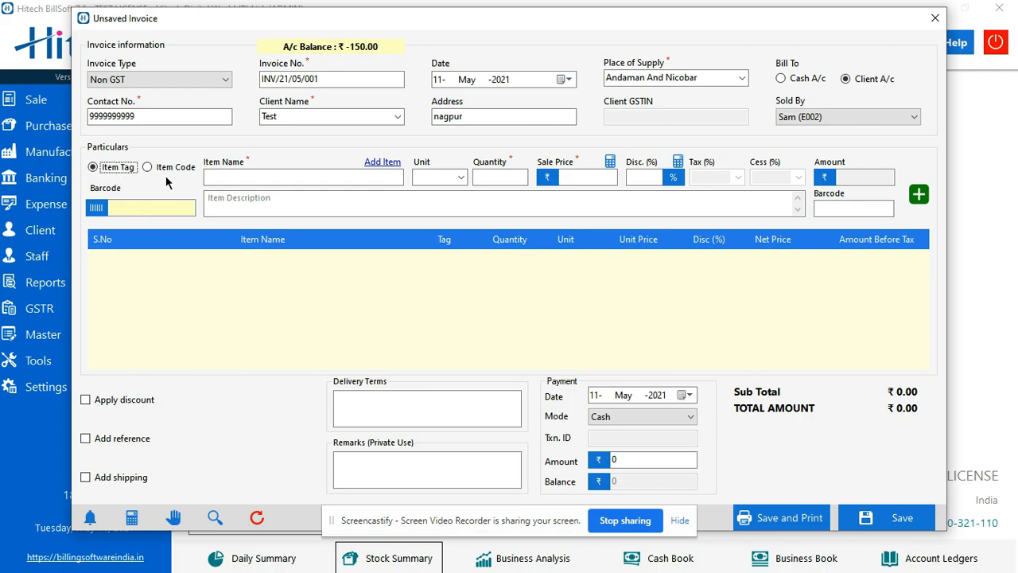
mouse_move(138, 182)
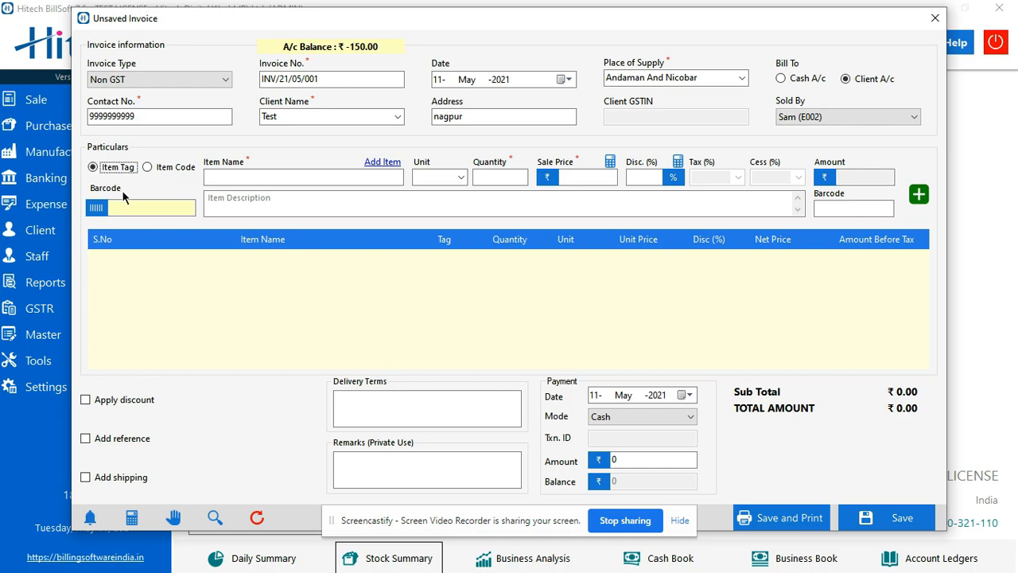
Step: Switch item lookup to Item Code and type 's' in Item Name for suggestions
left_click(141, 208)
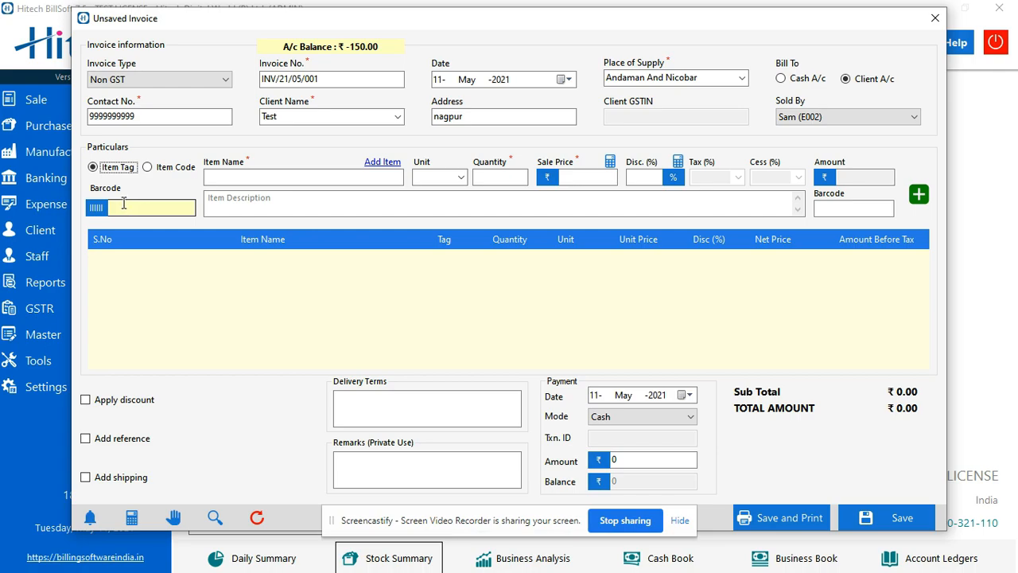
mouse_move(125, 203)
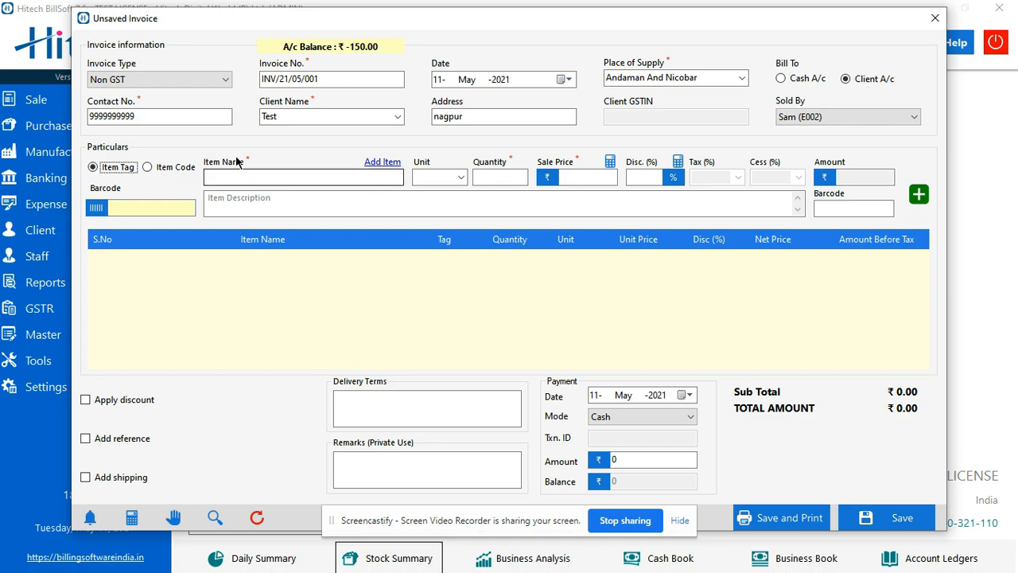
left_click(147, 167)
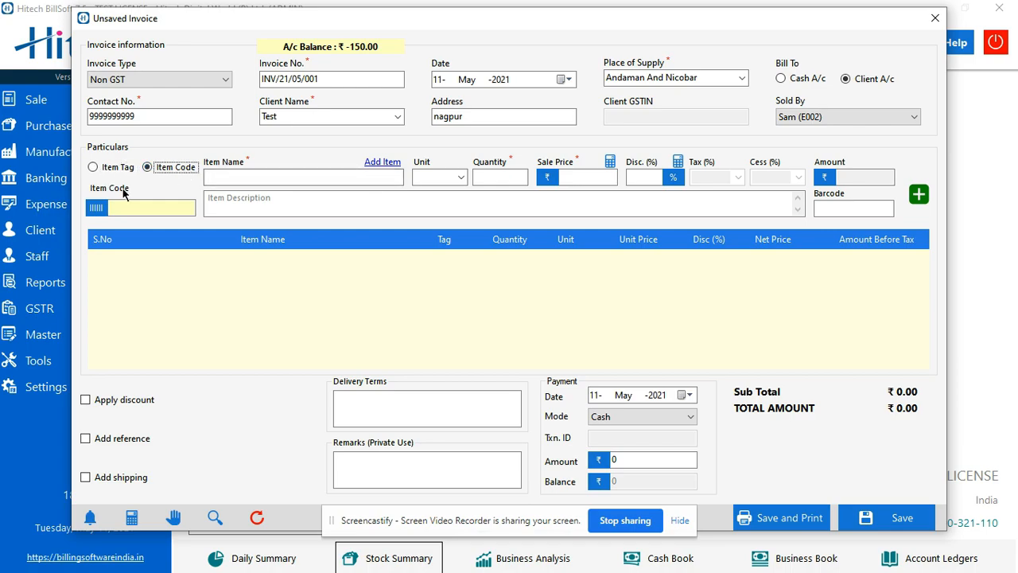
mouse_move(135, 205)
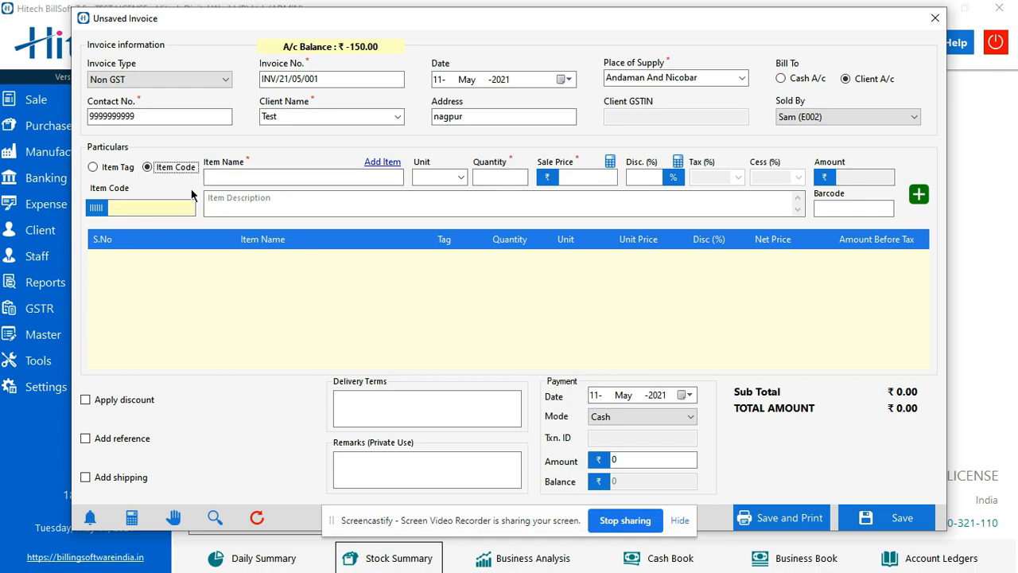
left_click(304, 177)
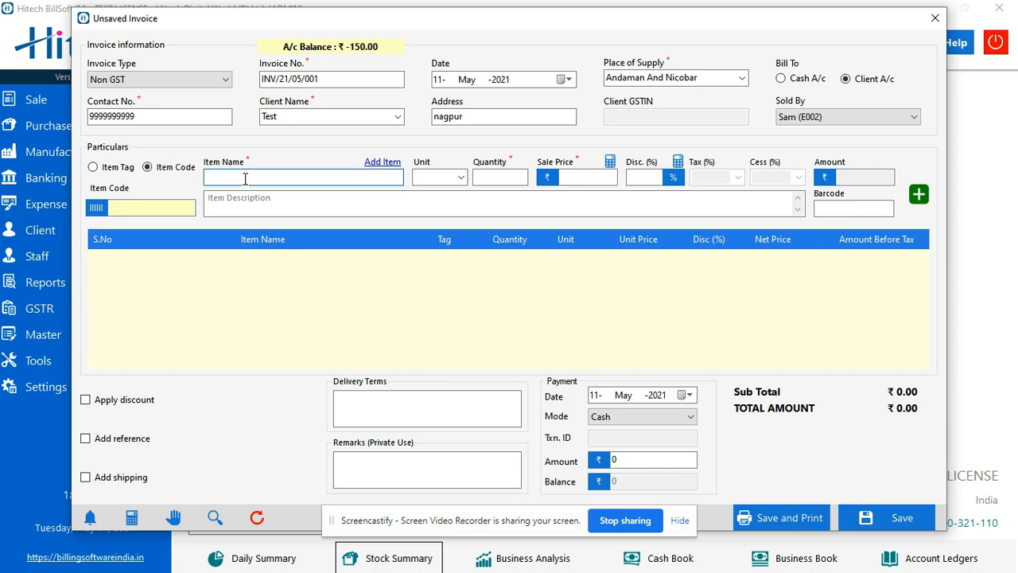
type("s")
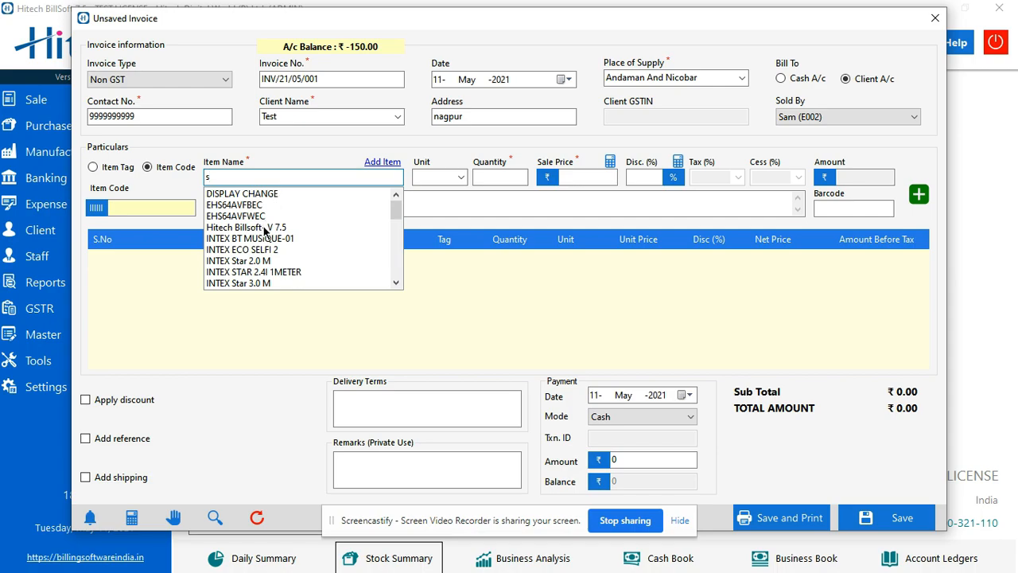
Step: Add Hitech Billsoft- V 7.5, quantity 1, with sale price 3540 instead of 4000
left_click(246, 227)
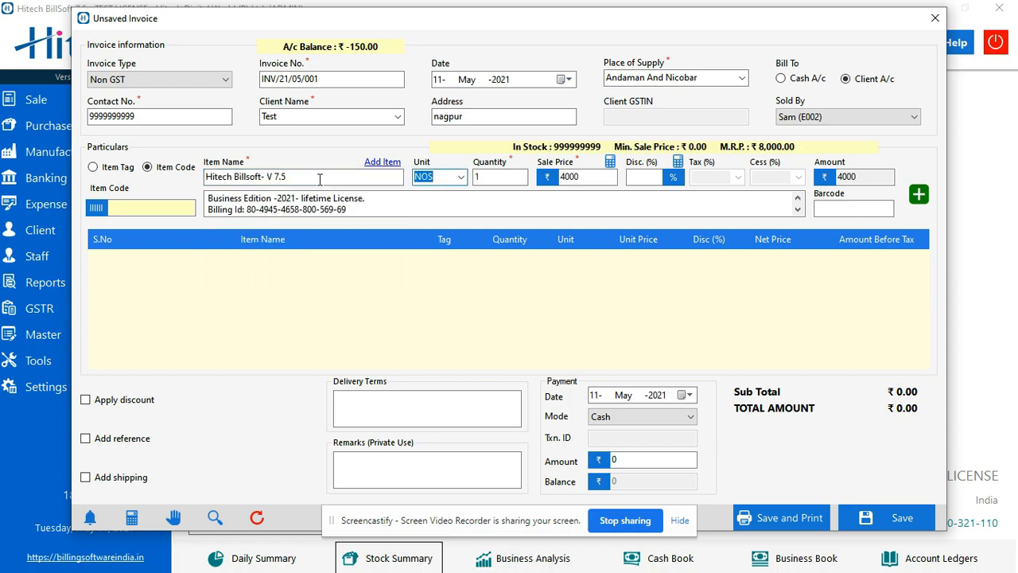
mouse_move(573, 162)
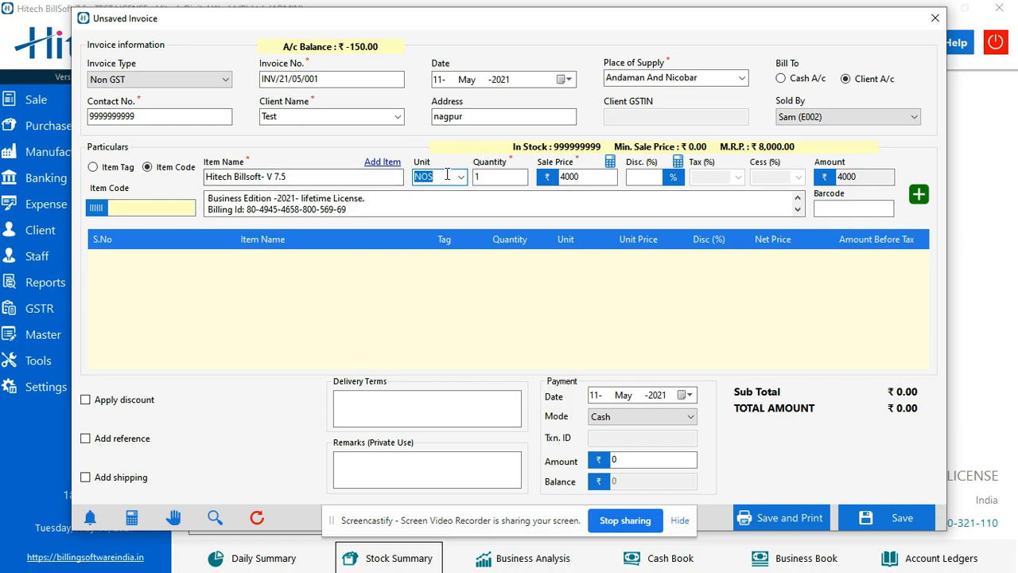
mouse_move(444, 179)
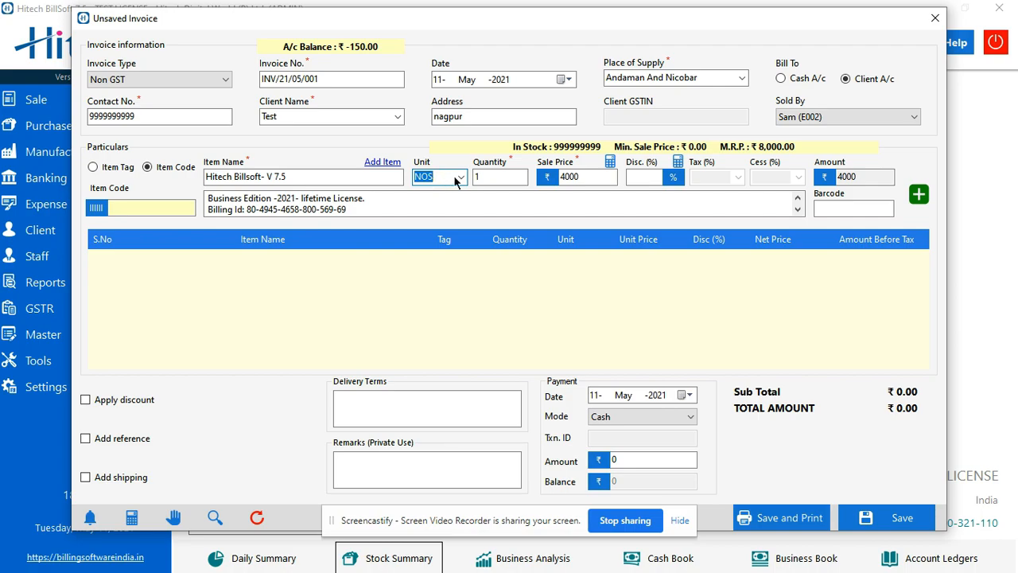
left_click(497, 176)
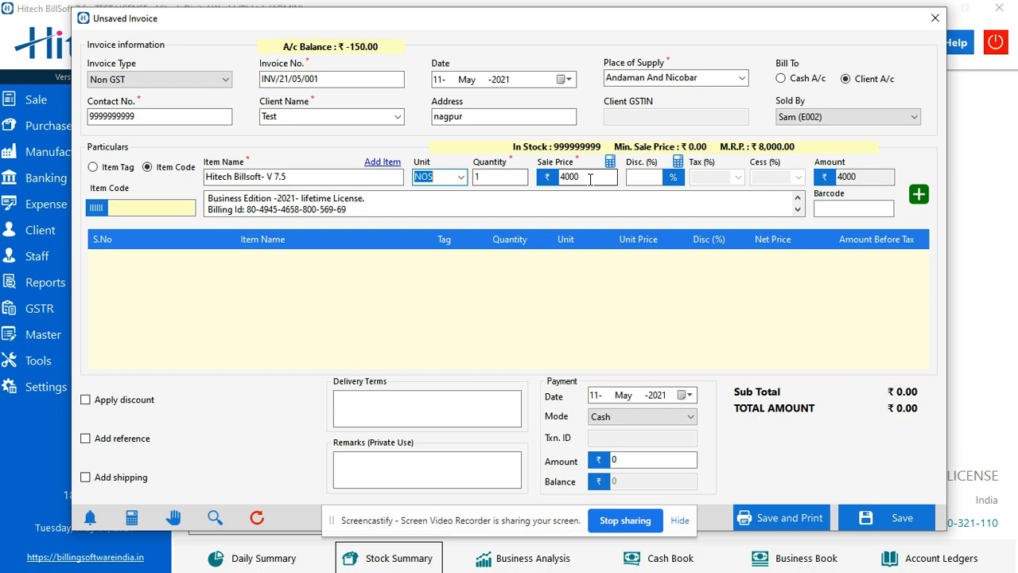
left_click(576, 177)
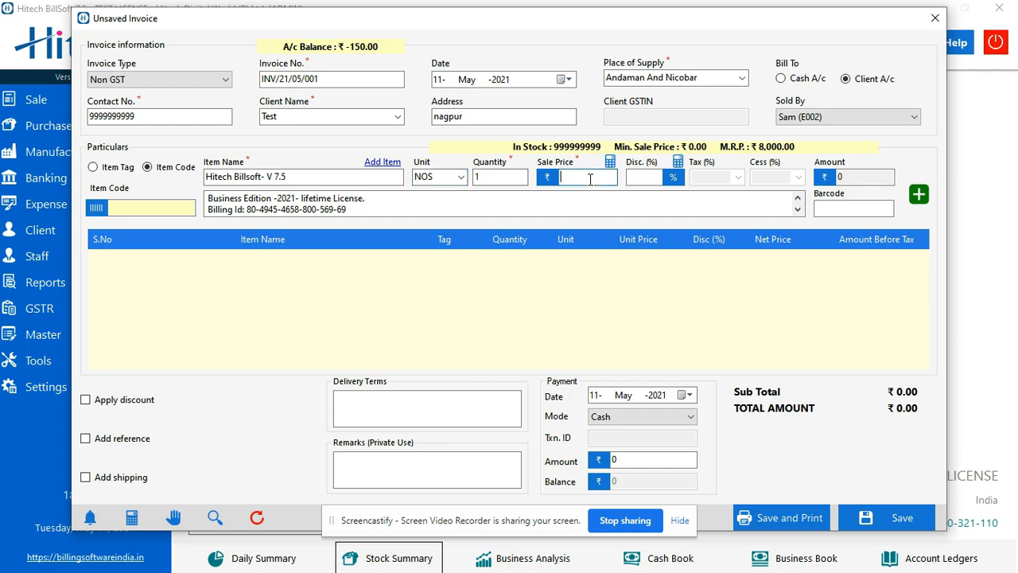
type("3")
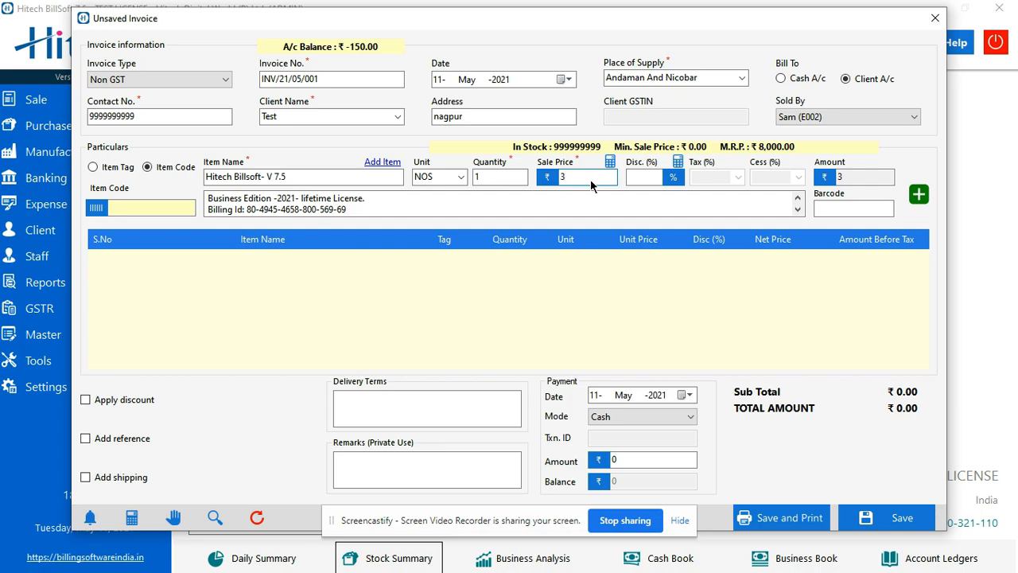
type("540")
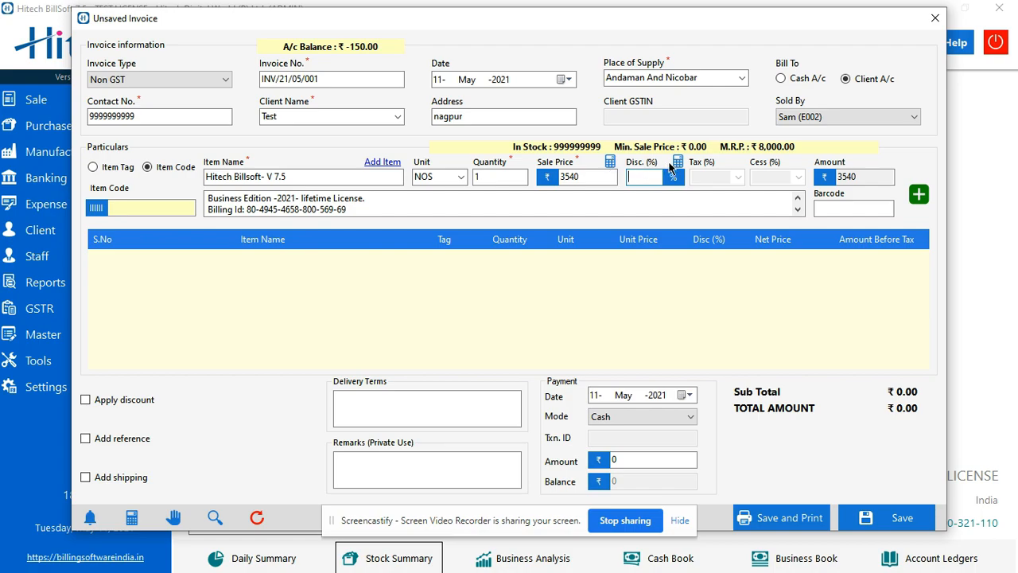
mouse_move(578, 163)
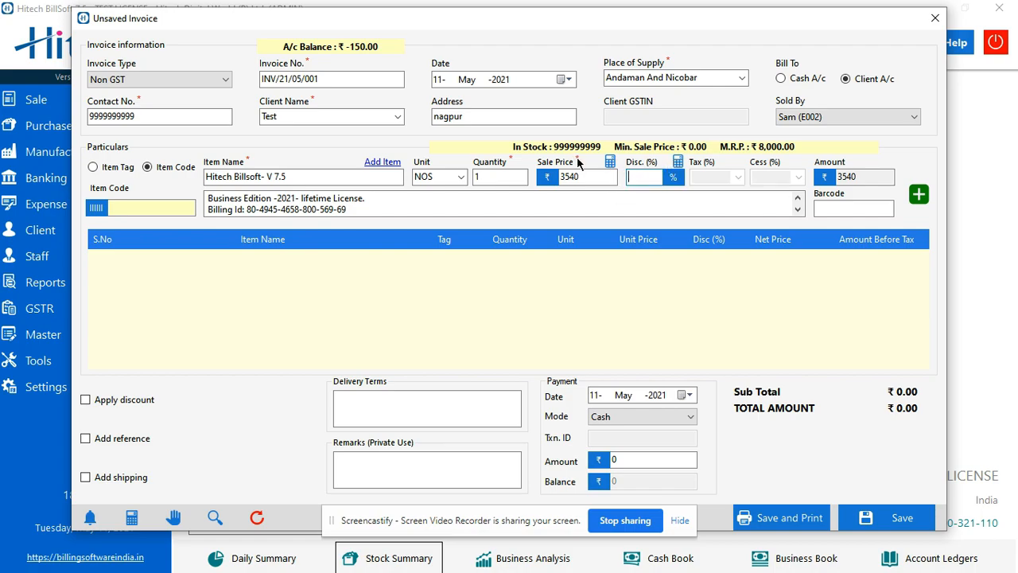
mouse_move(611, 164)
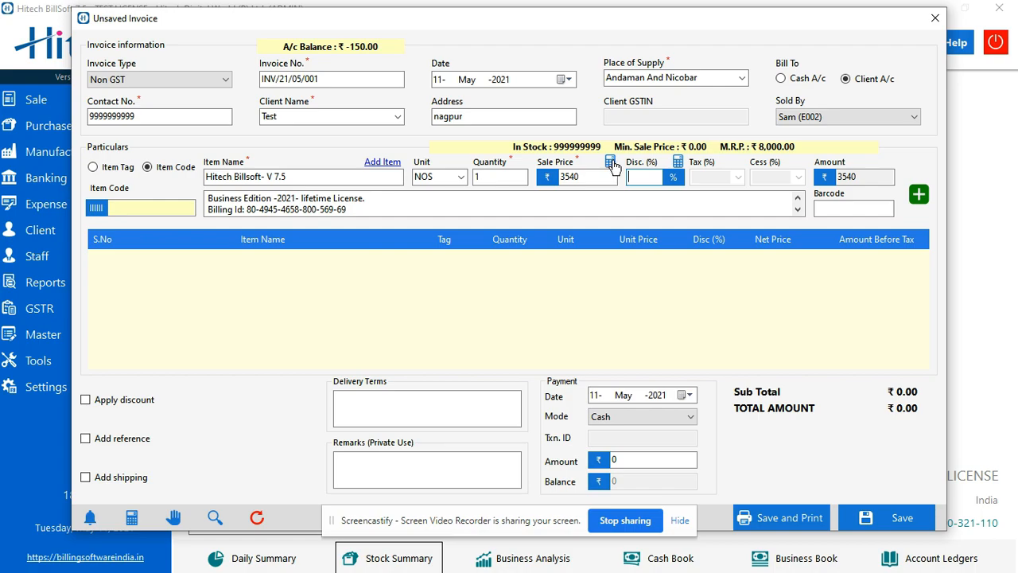
mouse_move(656, 167)
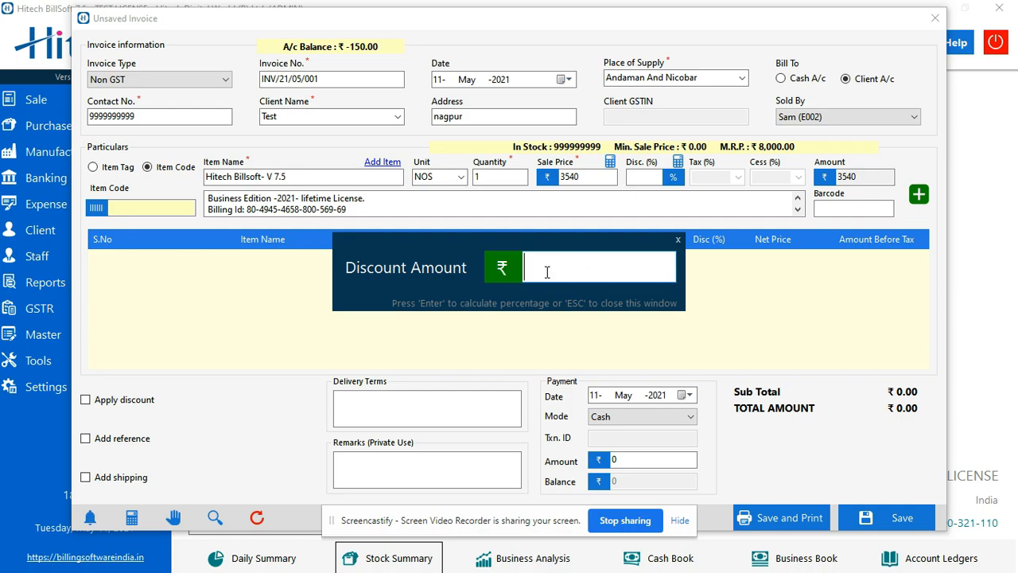
Step: Enter a discount amount of 10, giving 0.28% off and a 3530.09 line amount
type("10")
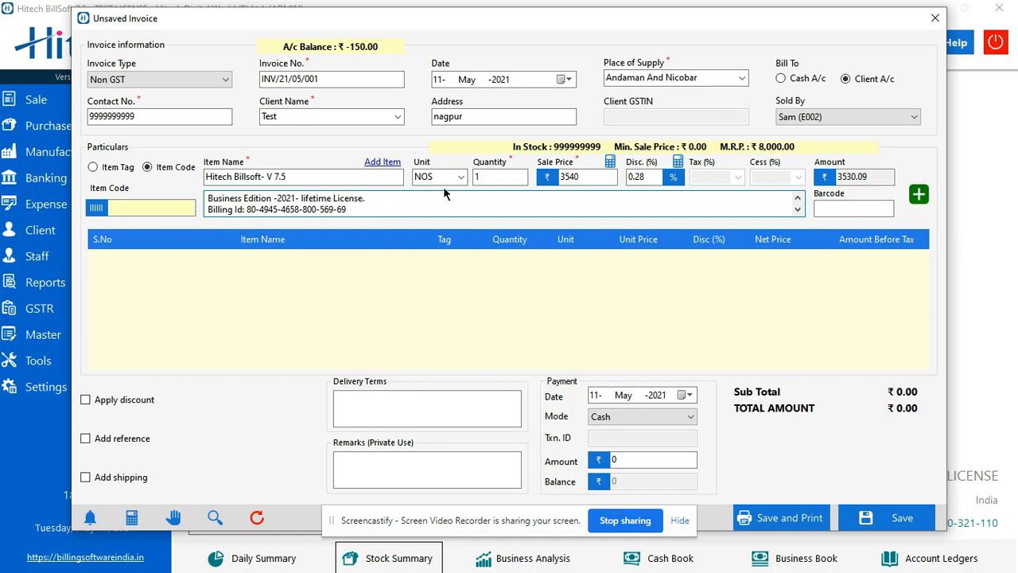
left_click(852, 208)
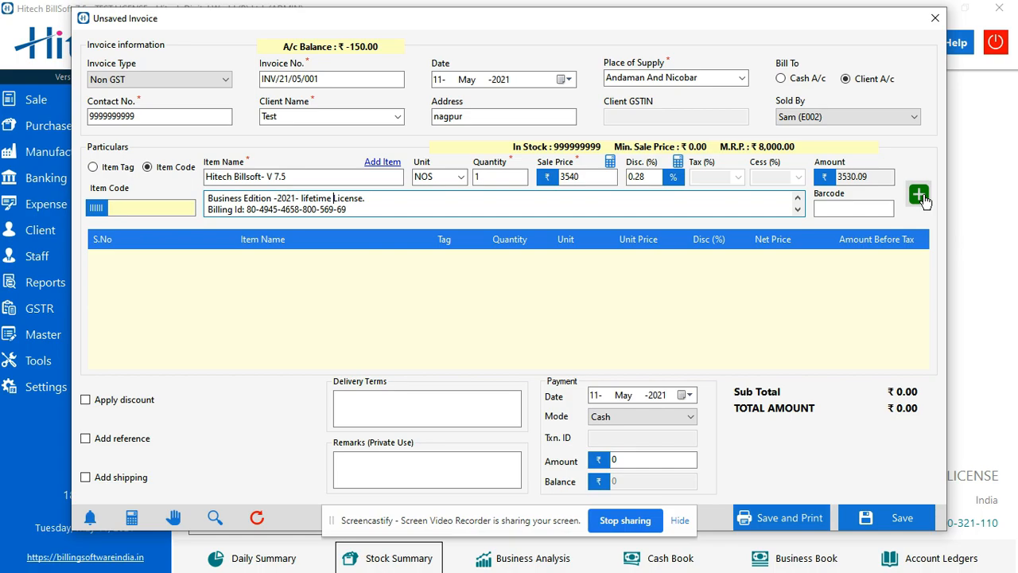
Step: Add Hitech Billsoft- V 7.5 at 3530.09 as line 1 with its description cleared
left_click(919, 194)
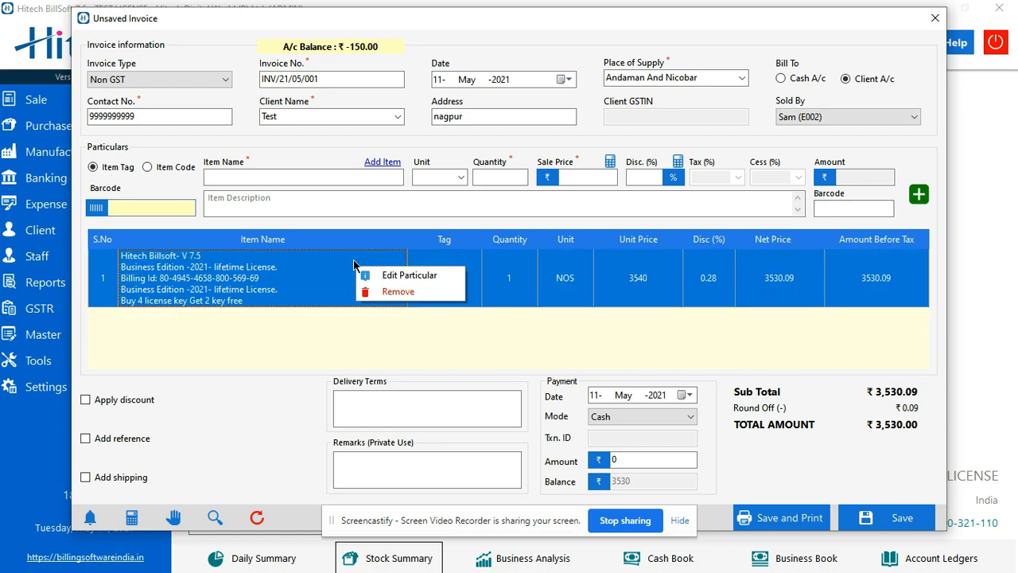
mouse_move(410, 274)
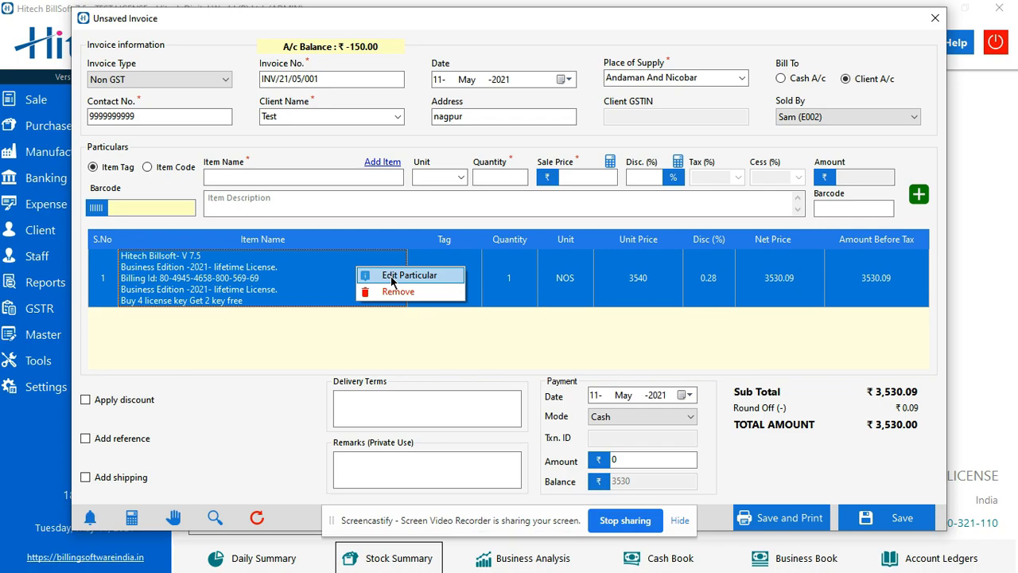
left_click(409, 274)
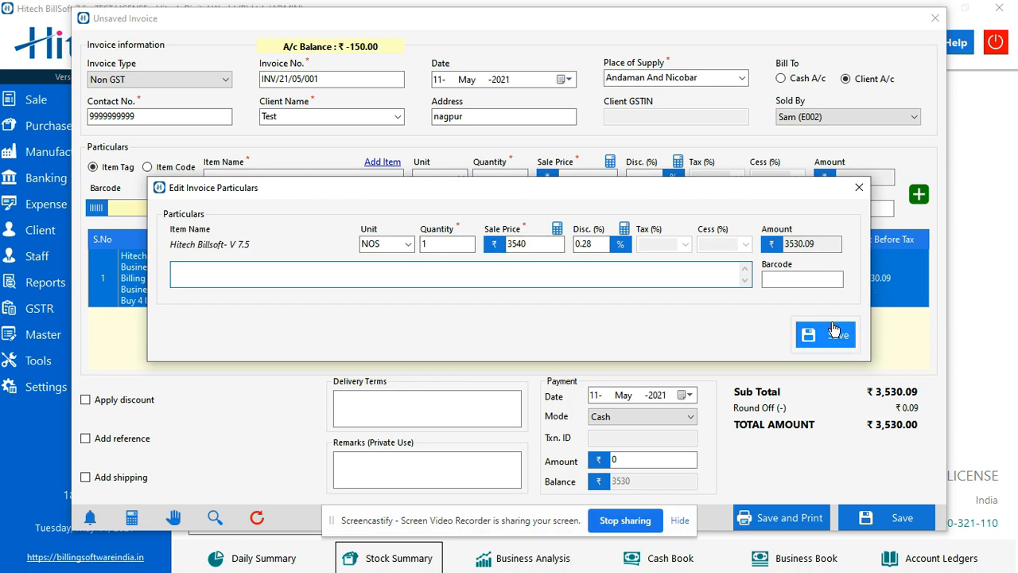
left_click(809, 334)
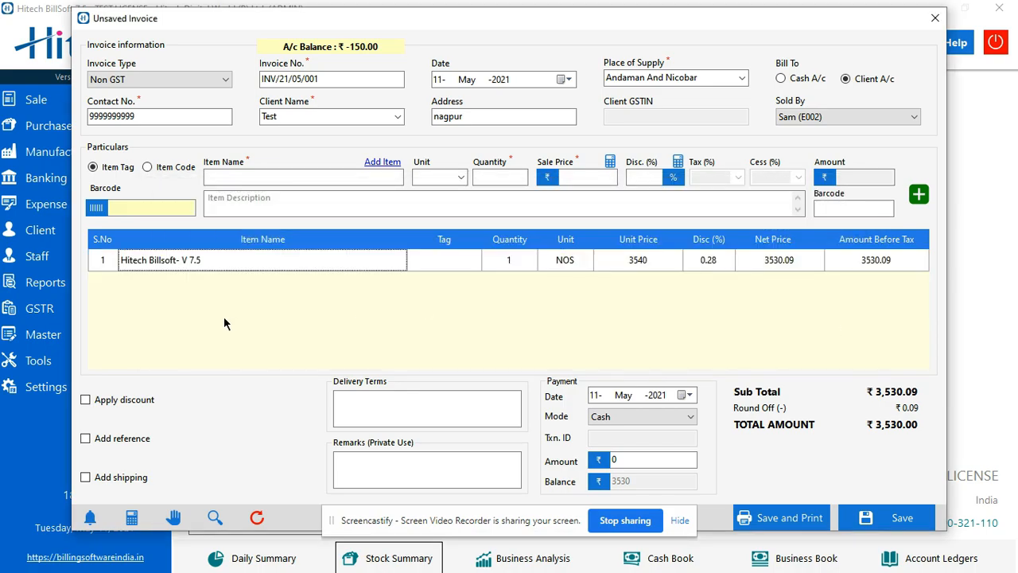
mouse_move(131, 398)
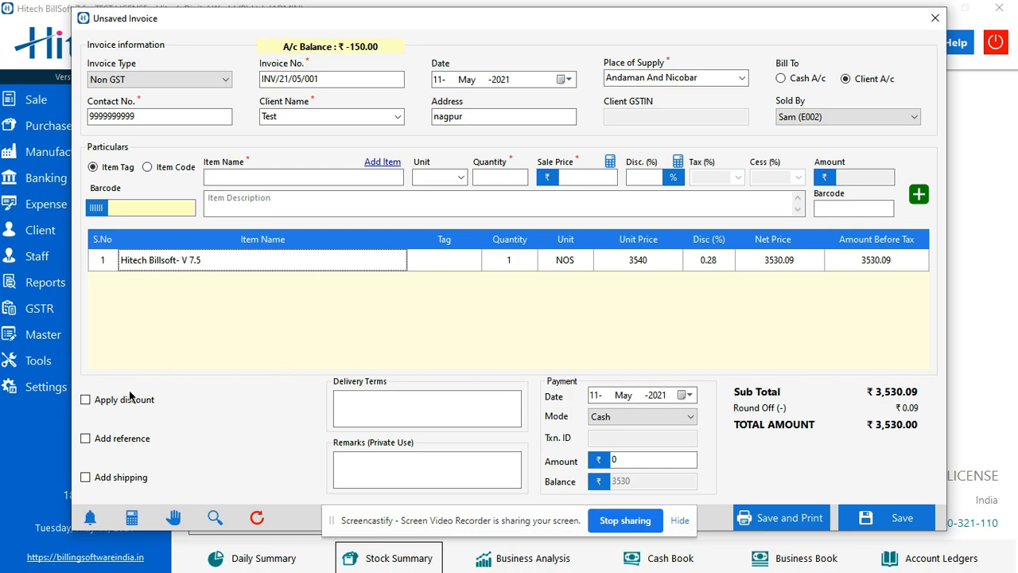
mouse_move(138, 413)
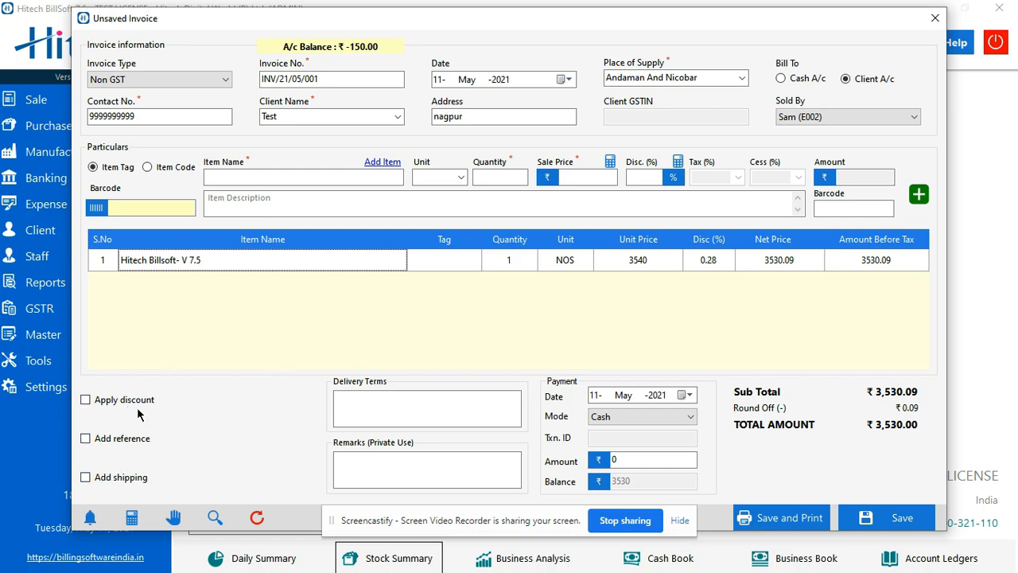
Step: Try a 2% invoice-wide discount, then turn the discount back off
left_click(85, 399)
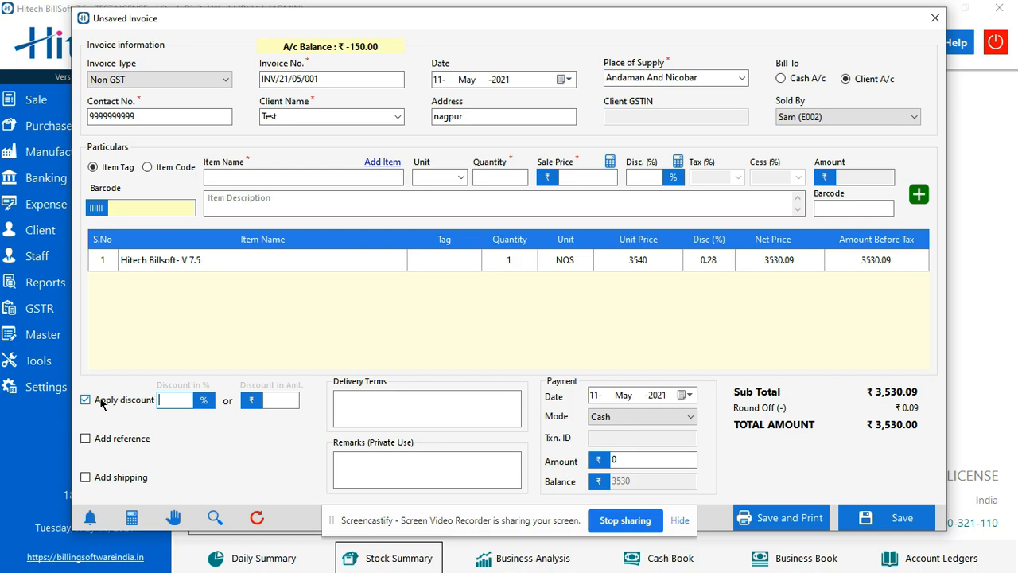
type("2")
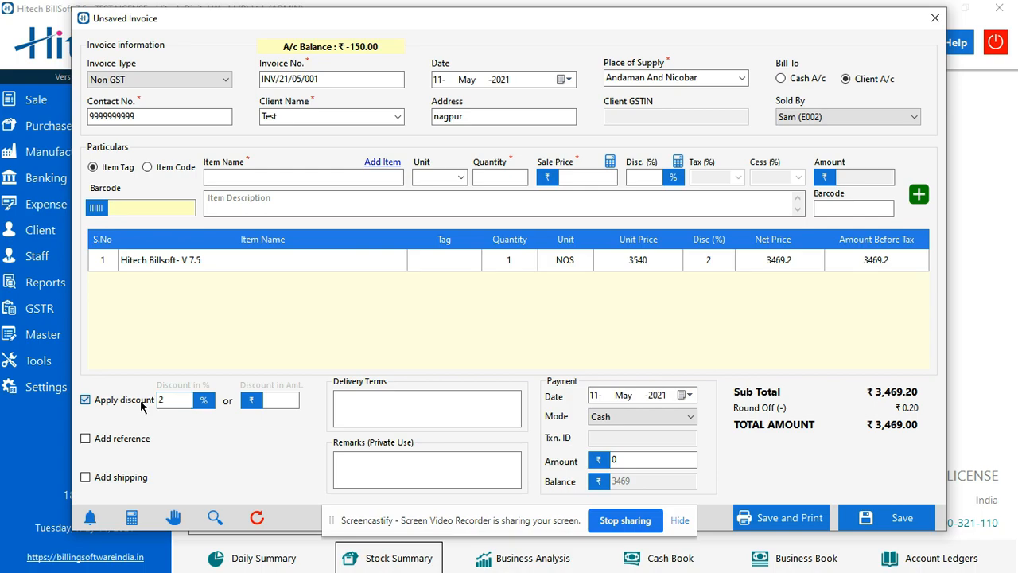
left_click(86, 399)
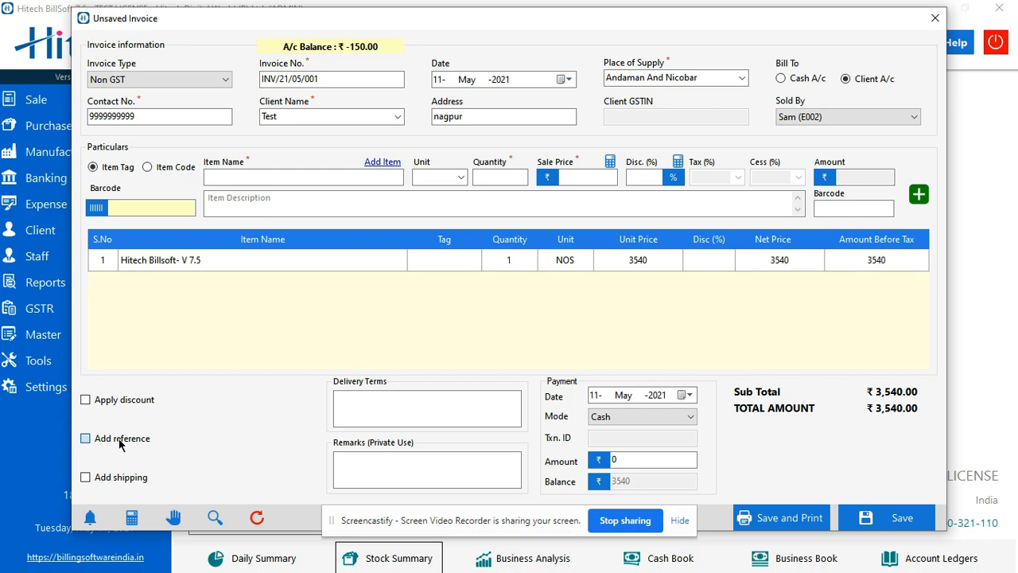
Step: Toggle reference number and shipping charge on and off, leaving neither added
left_click(85, 439)
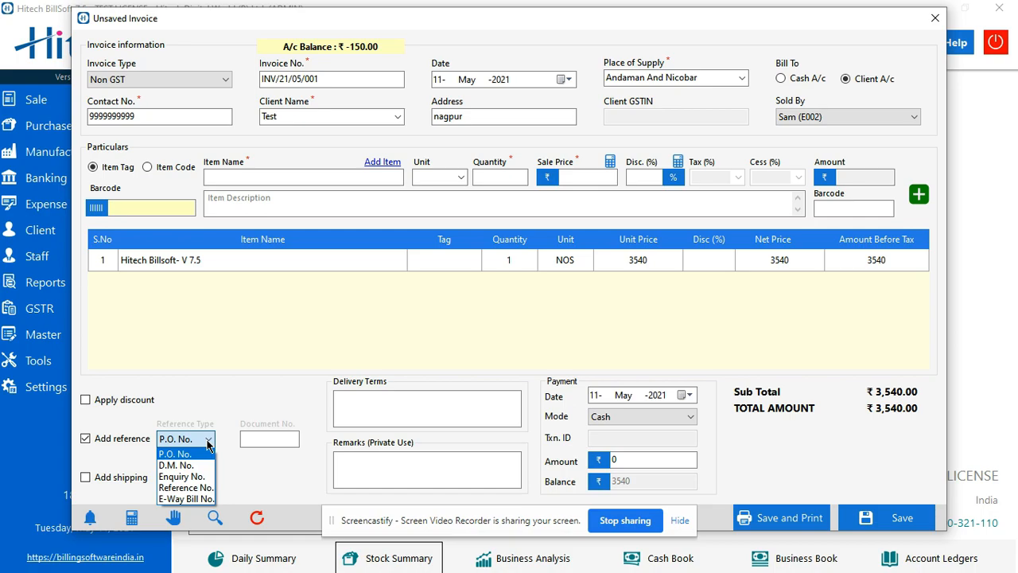
mouse_move(266, 434)
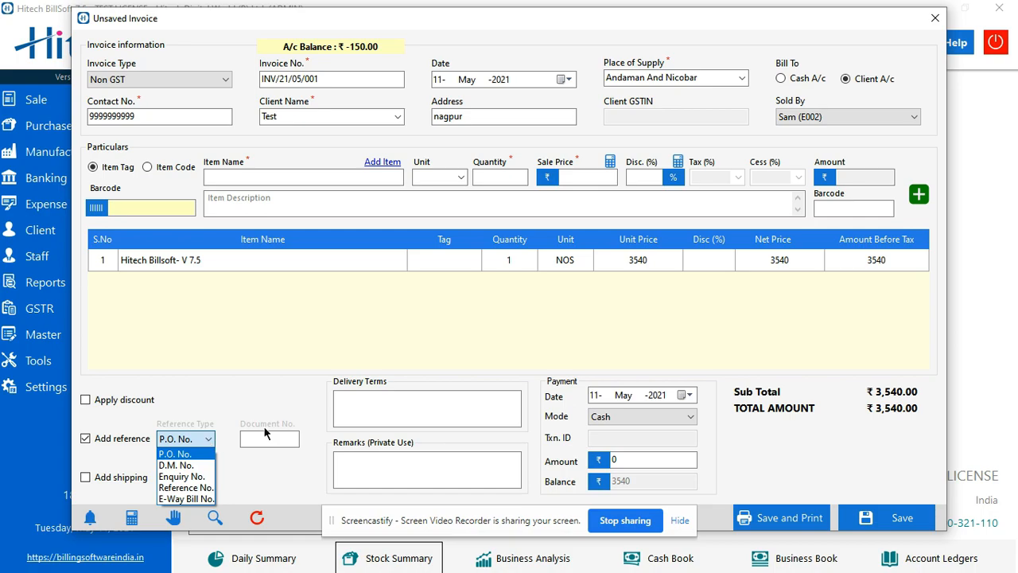
left_click(185, 438)
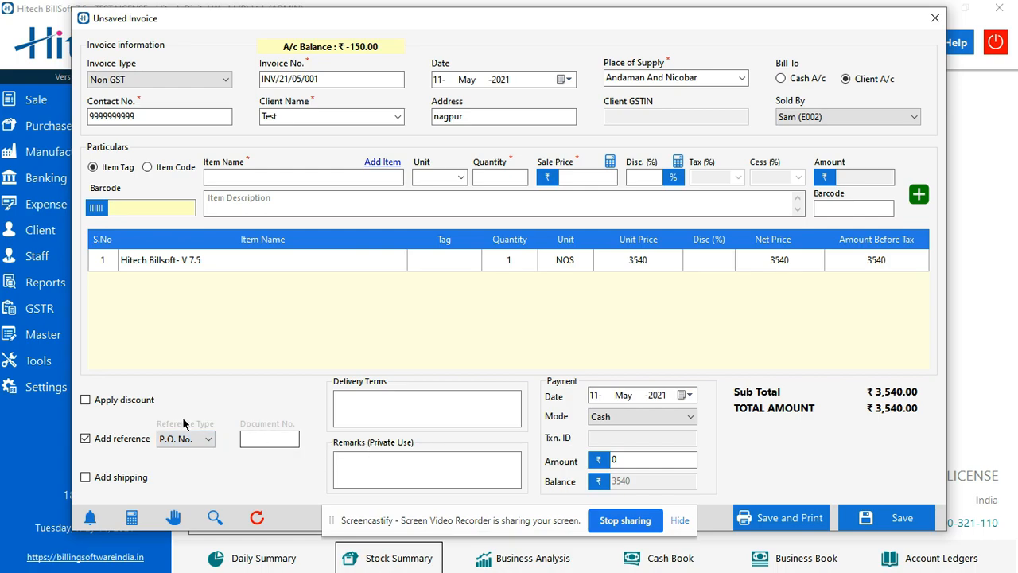
left_click(86, 439)
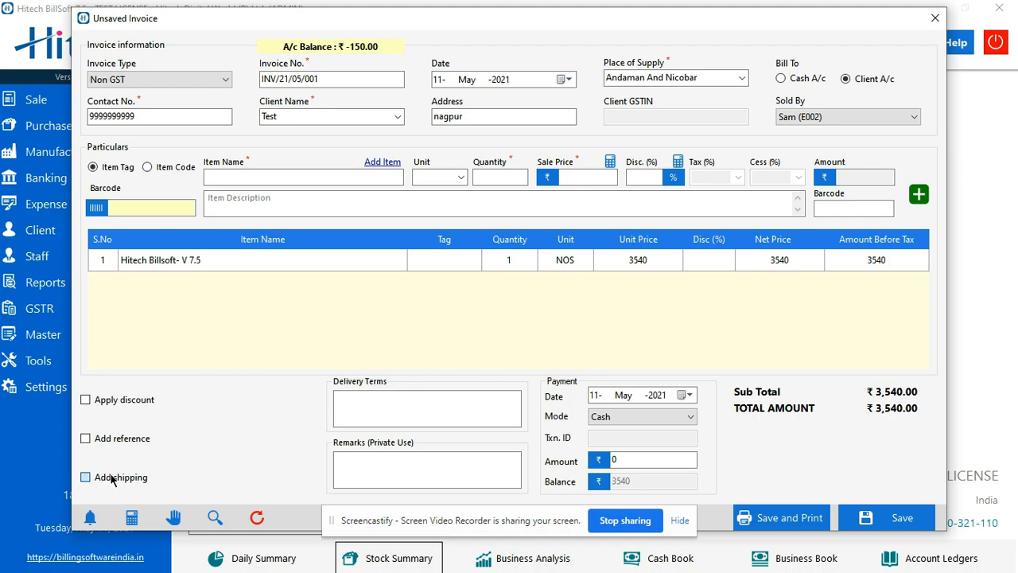
left_click(85, 477)
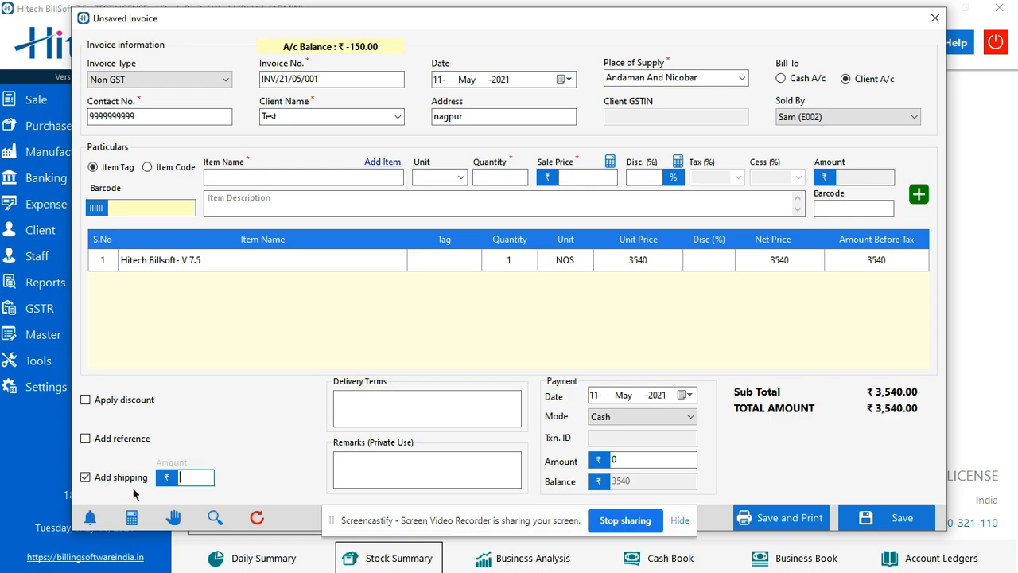
left_click(86, 476)
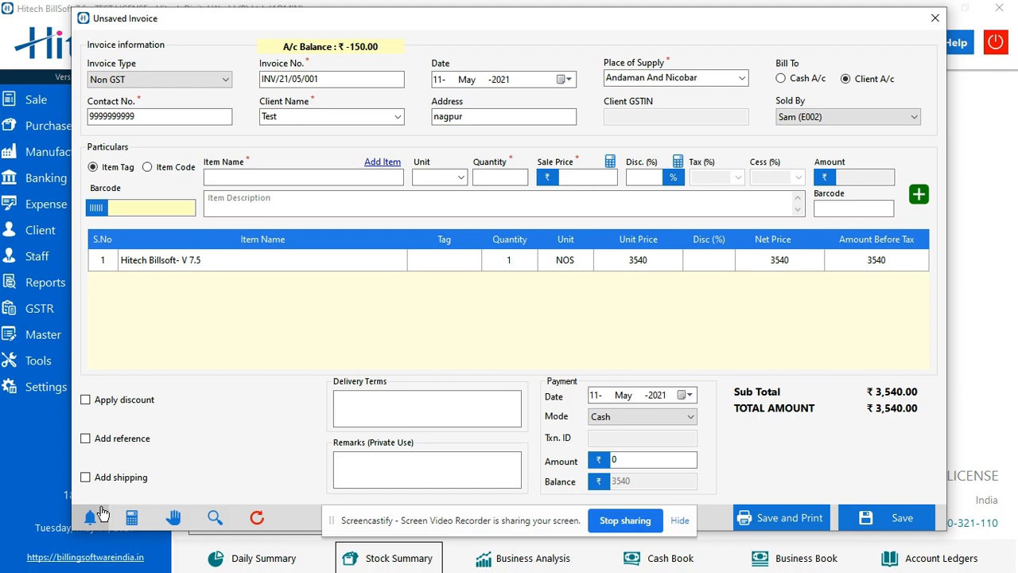
mouse_move(101, 517)
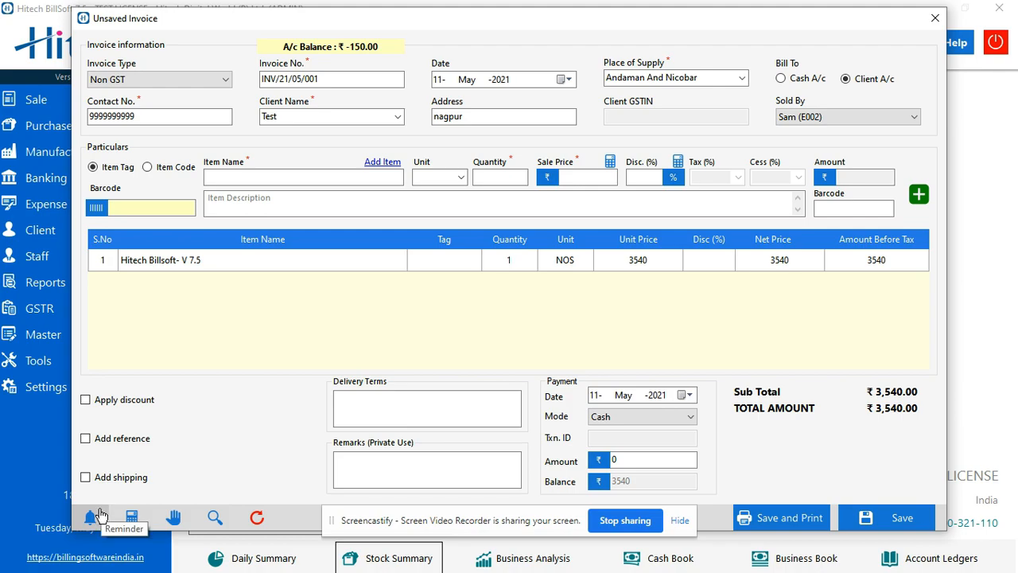
mouse_move(117, 511)
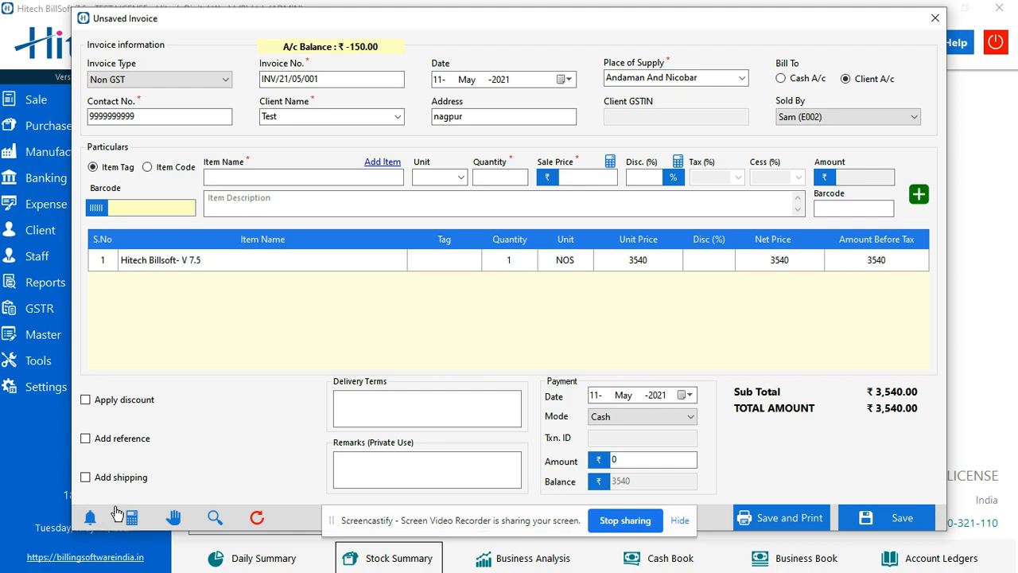
Step: Open the GST calculator, view its Add/Remove GST choices, then close it
left_click(131, 517)
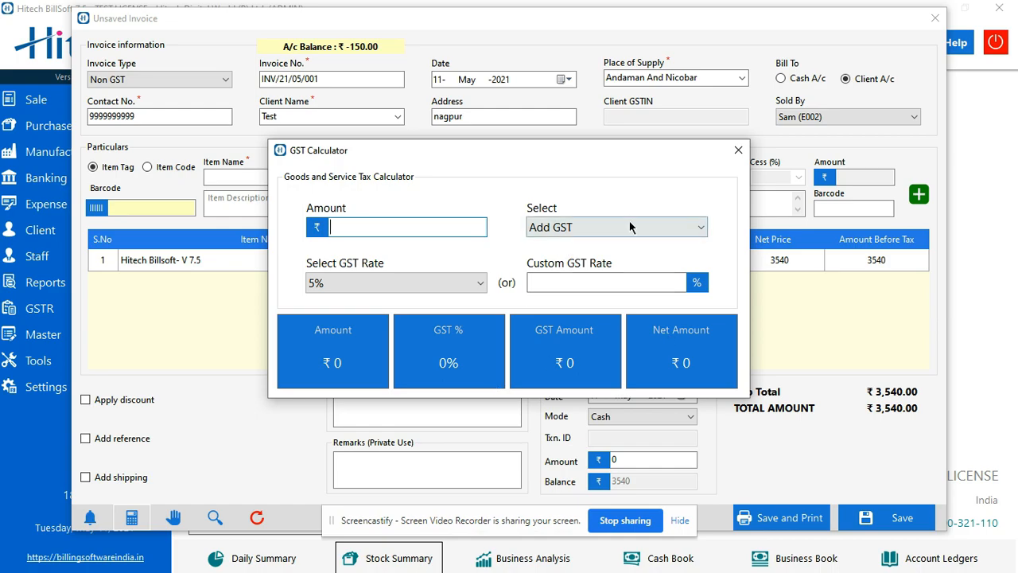
left_click(617, 227)
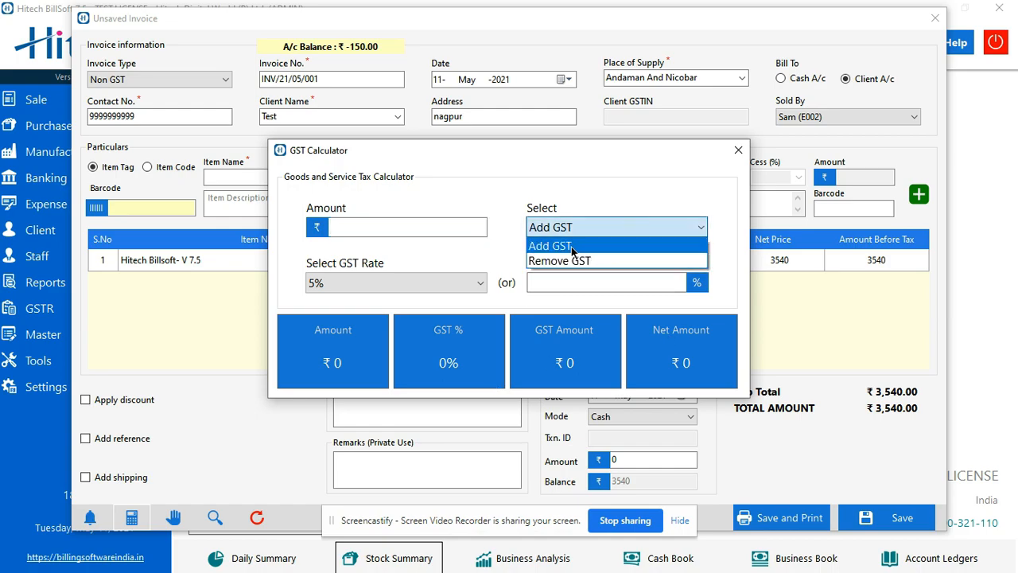
left_click(550, 245)
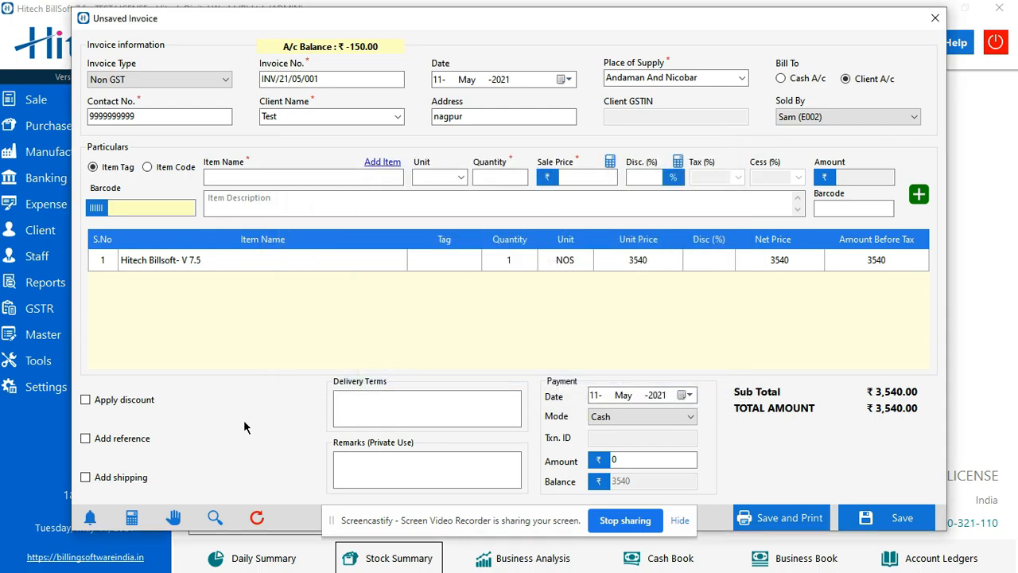
mouse_move(174, 518)
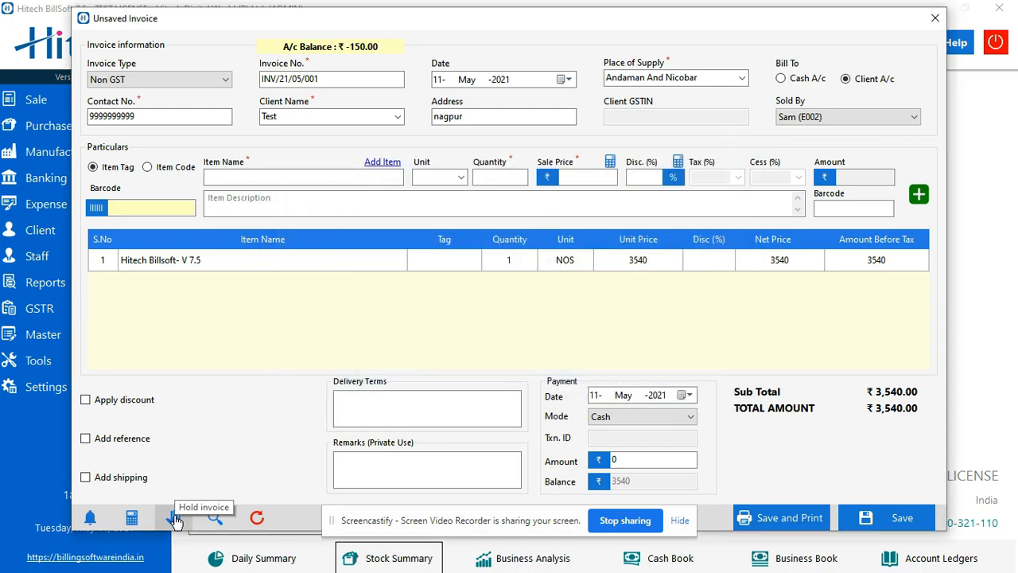
mouse_move(215, 518)
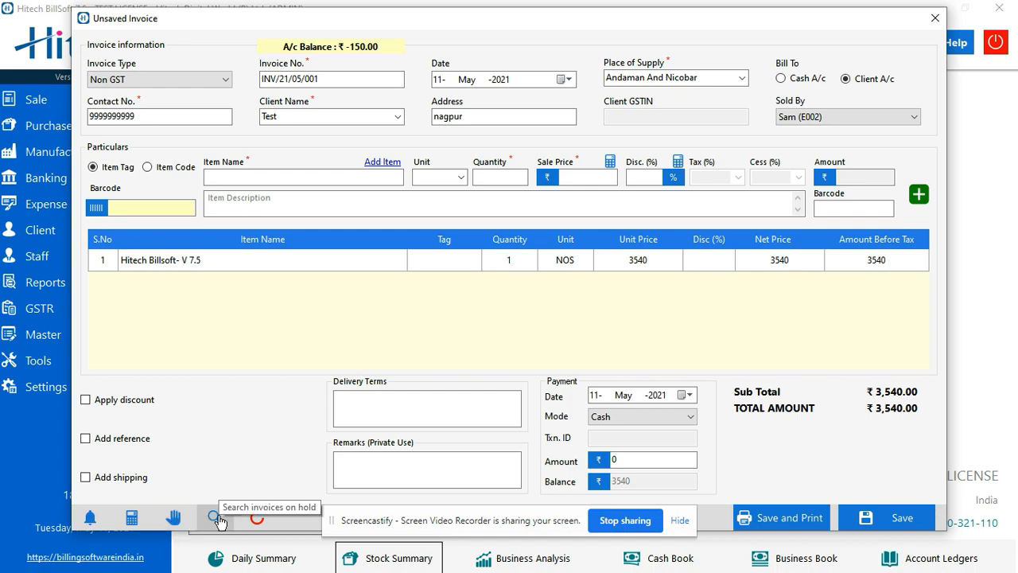
mouse_move(173, 517)
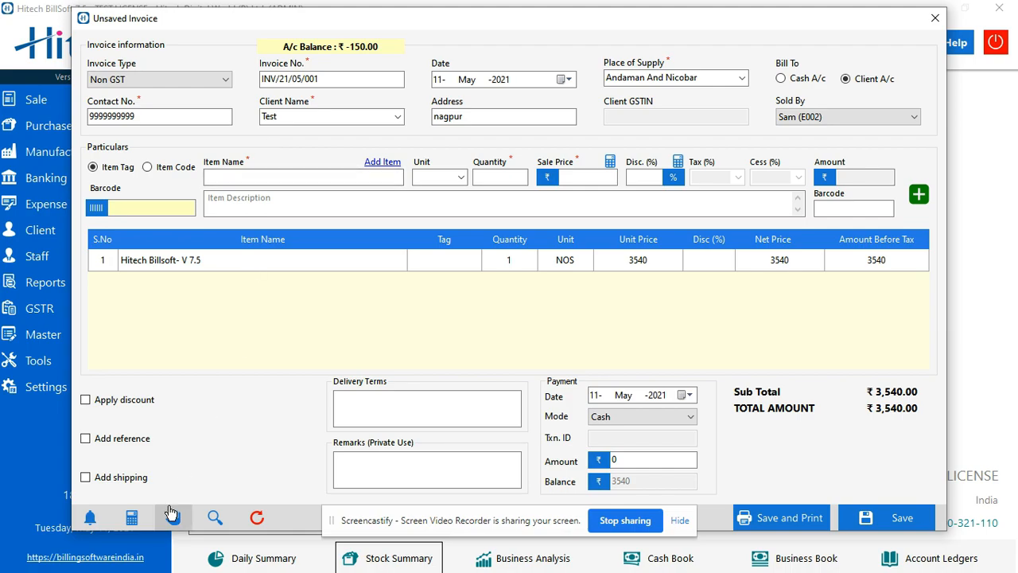
Step: Hold the ₹3,540.00 Test invoice and open the list of held invoices
left_click(173, 517)
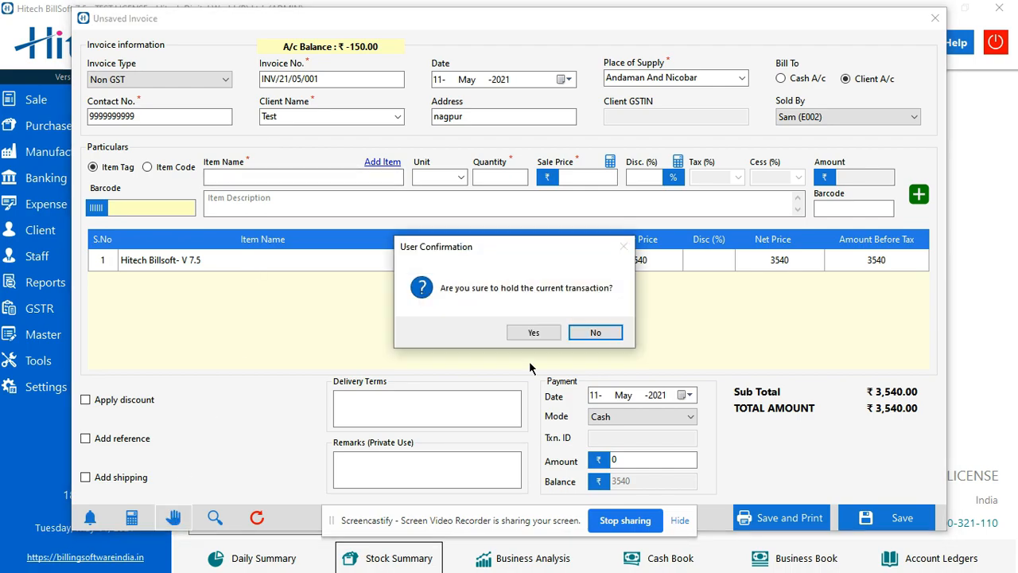
left_click(533, 331)
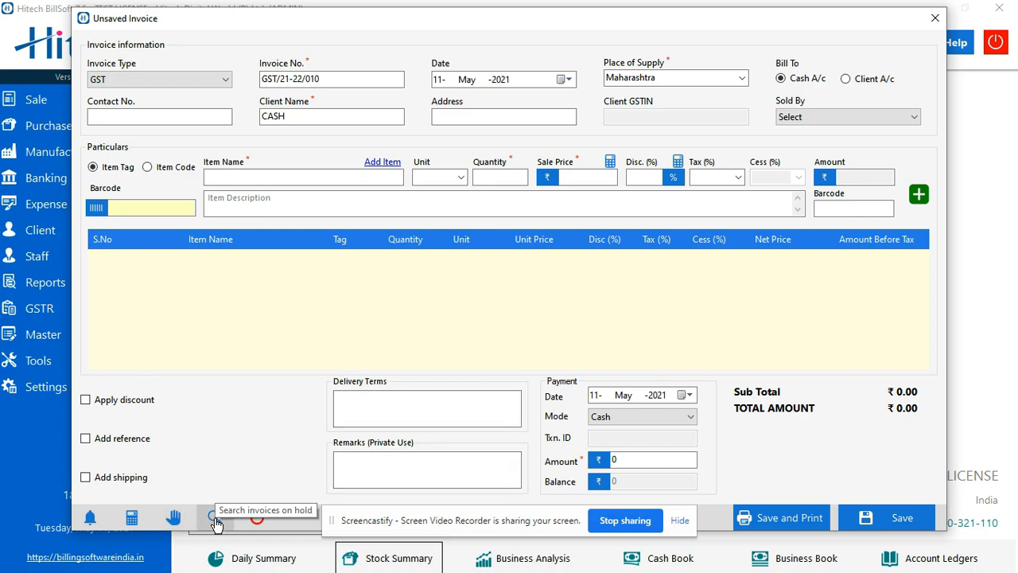
left_click(215, 518)
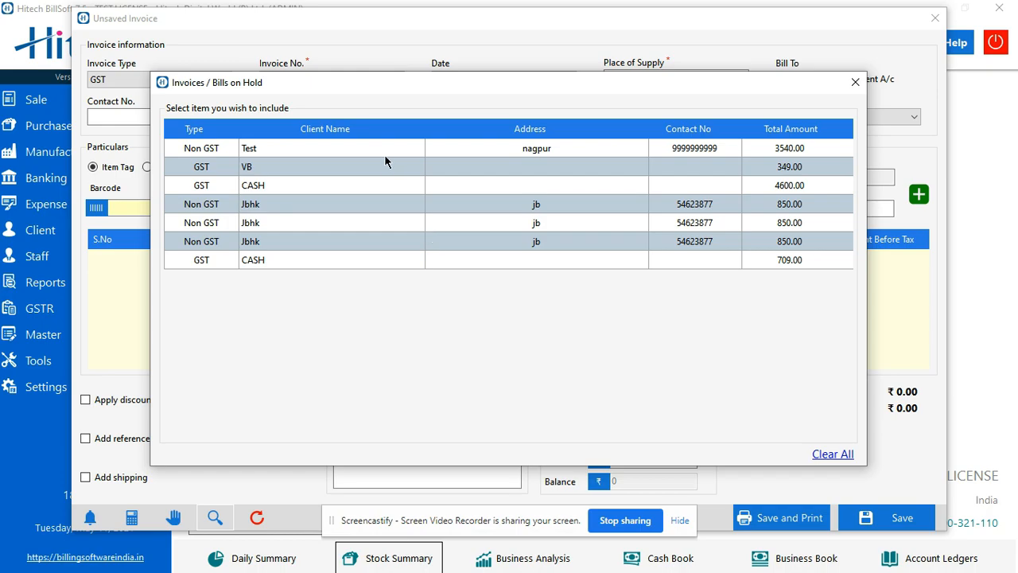
mouse_move(358, 151)
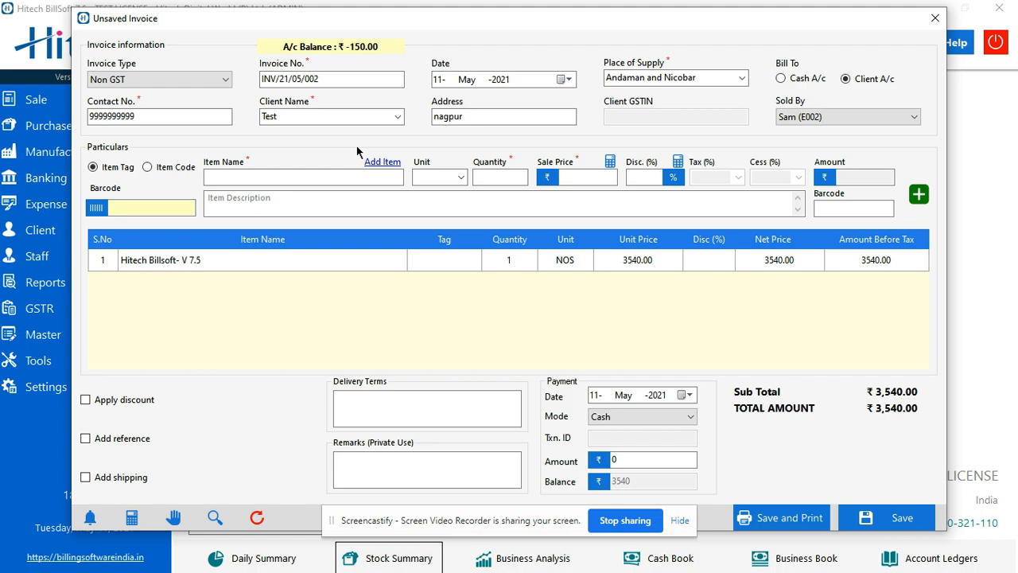
mouse_move(317, 237)
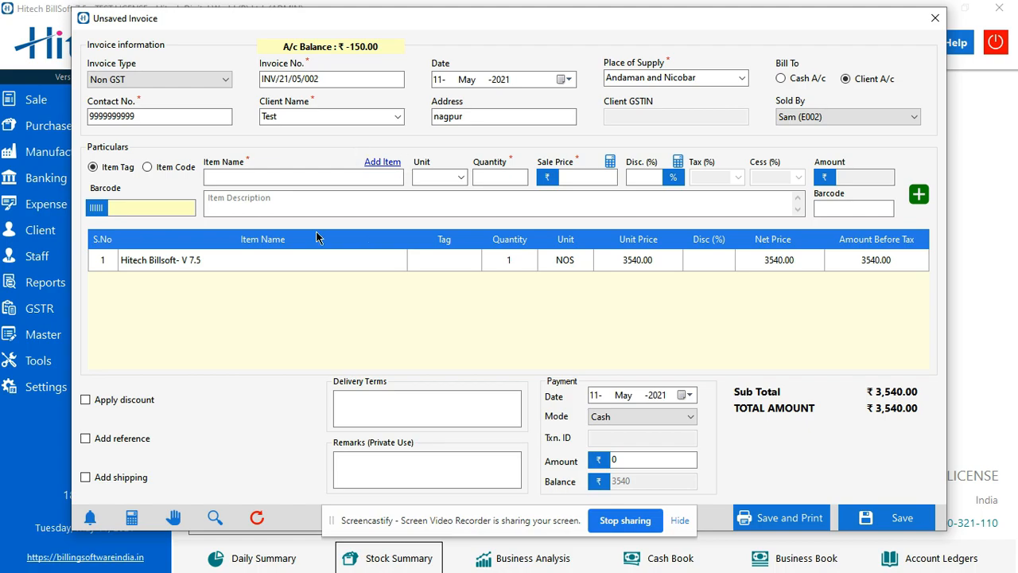
mouse_move(687, 371)
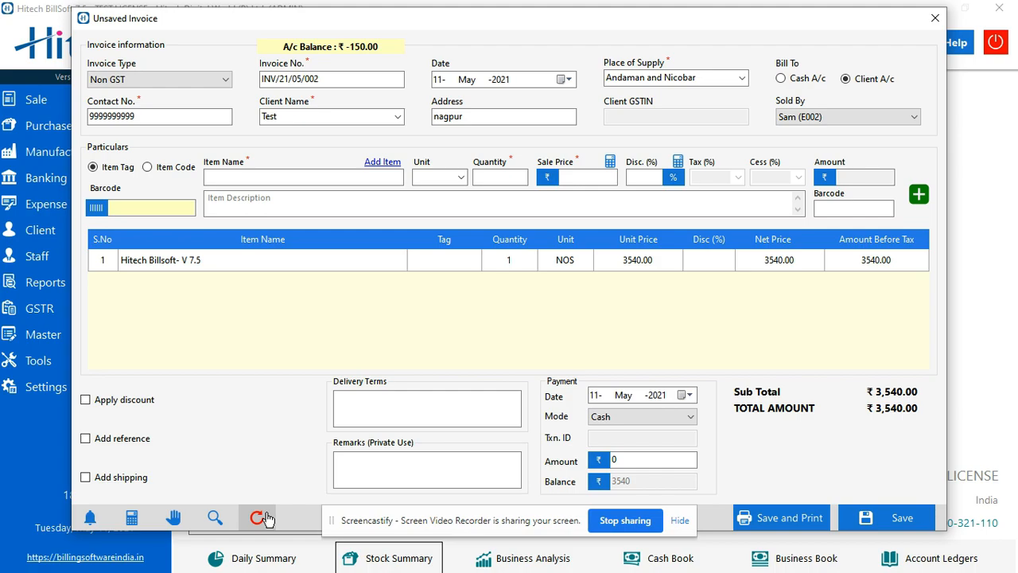
mouse_move(269, 515)
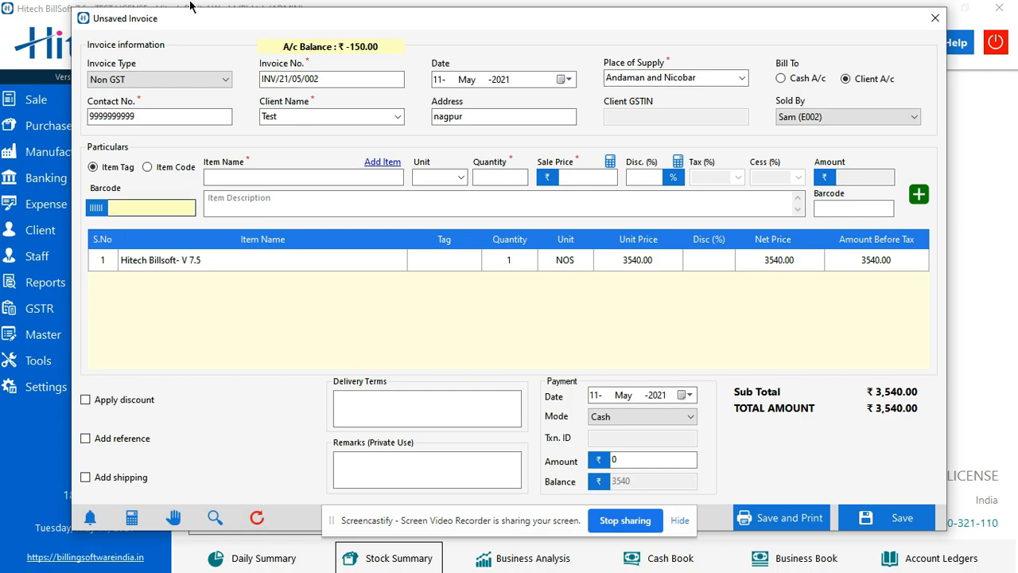
mouse_move(660, 367)
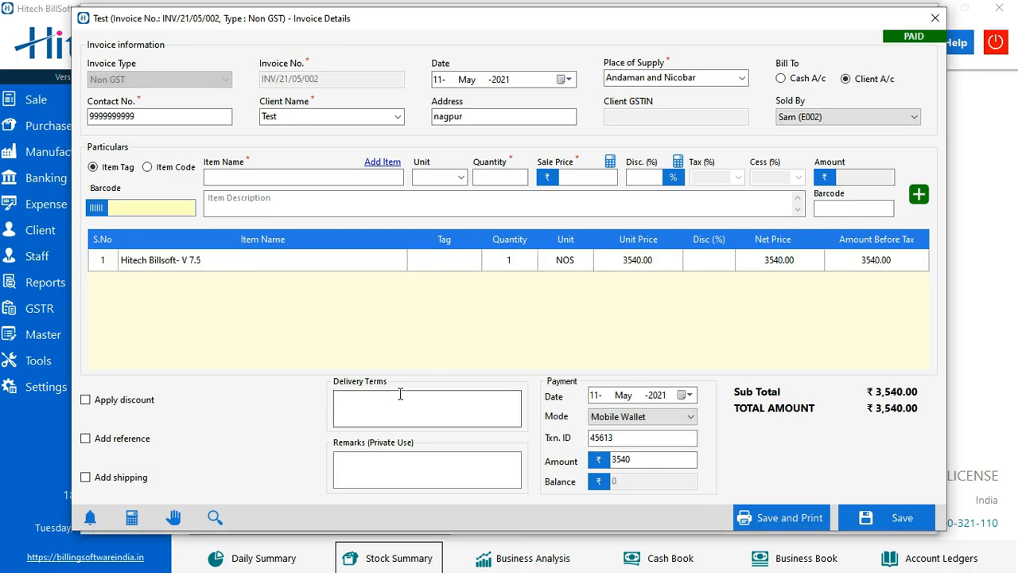
Step: Review the payment details: ₹3,540 by Mobile Wallet, transaction 45613
left_click(426, 407)
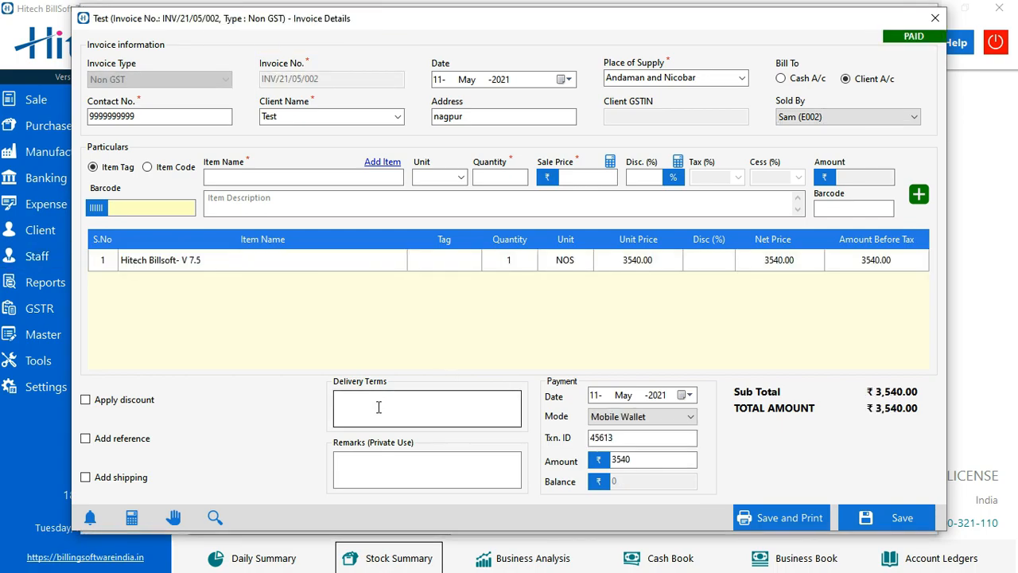
mouse_move(378, 408)
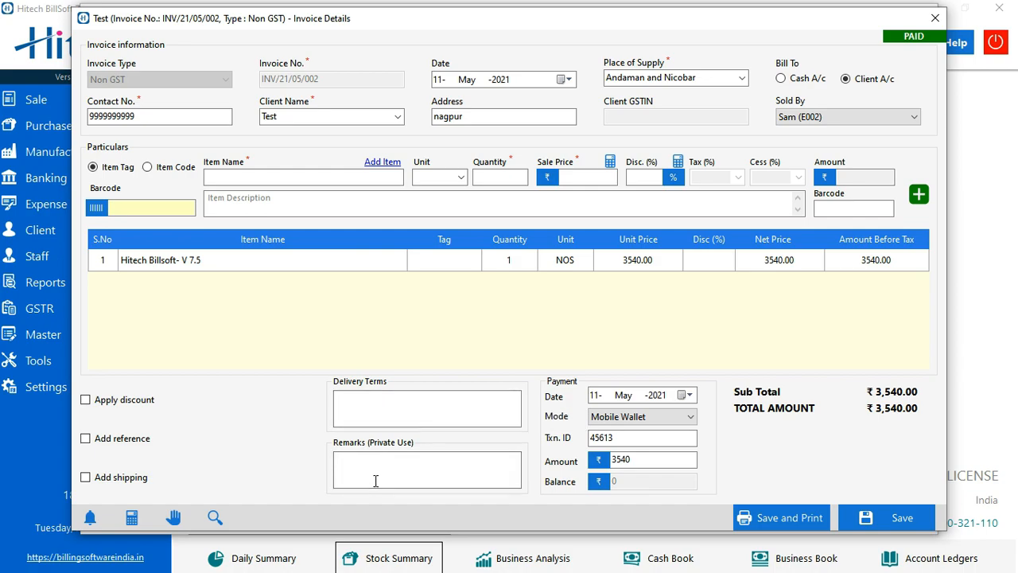
mouse_move(366, 450)
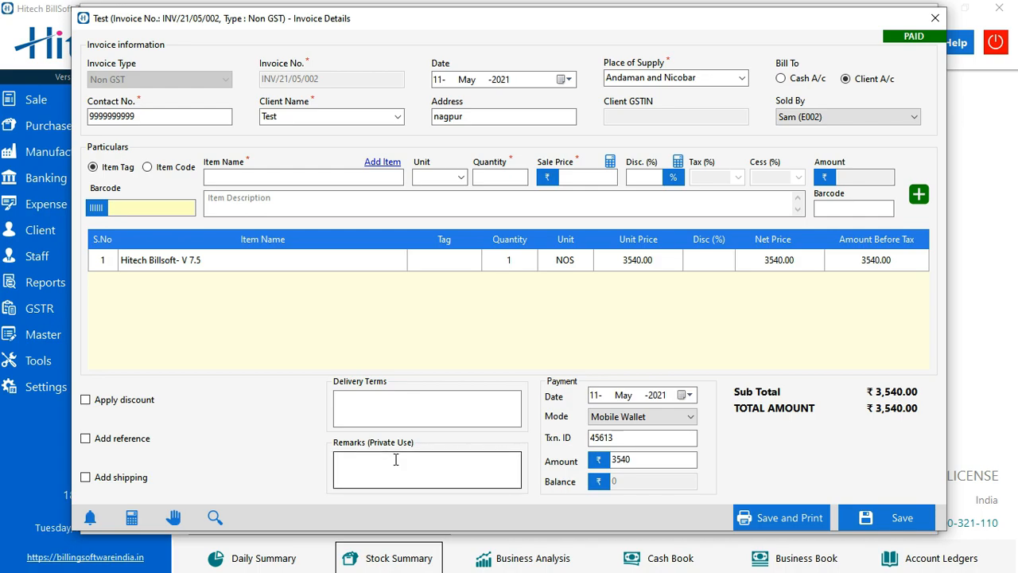
mouse_move(394, 459)
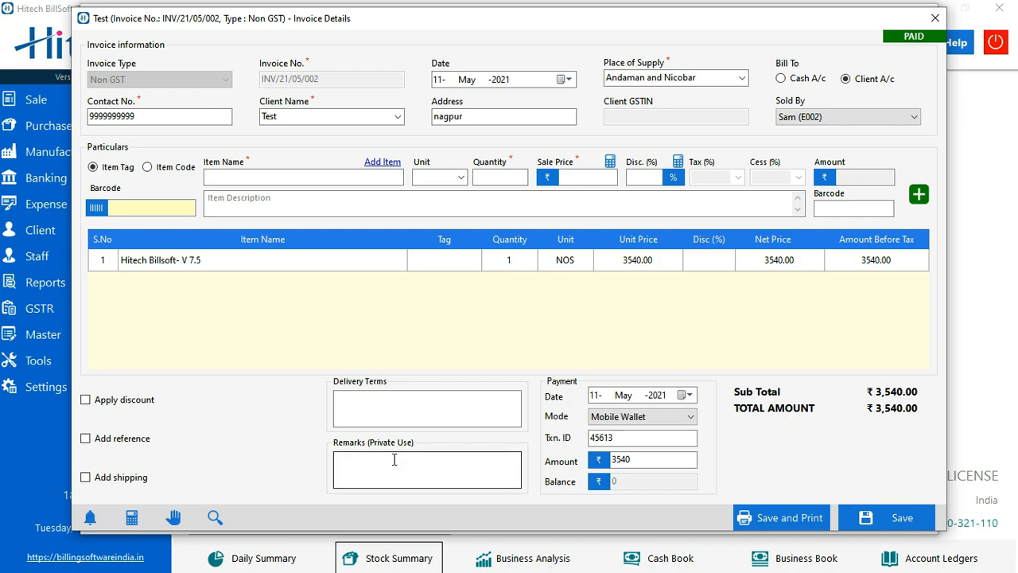
left_click(428, 407)
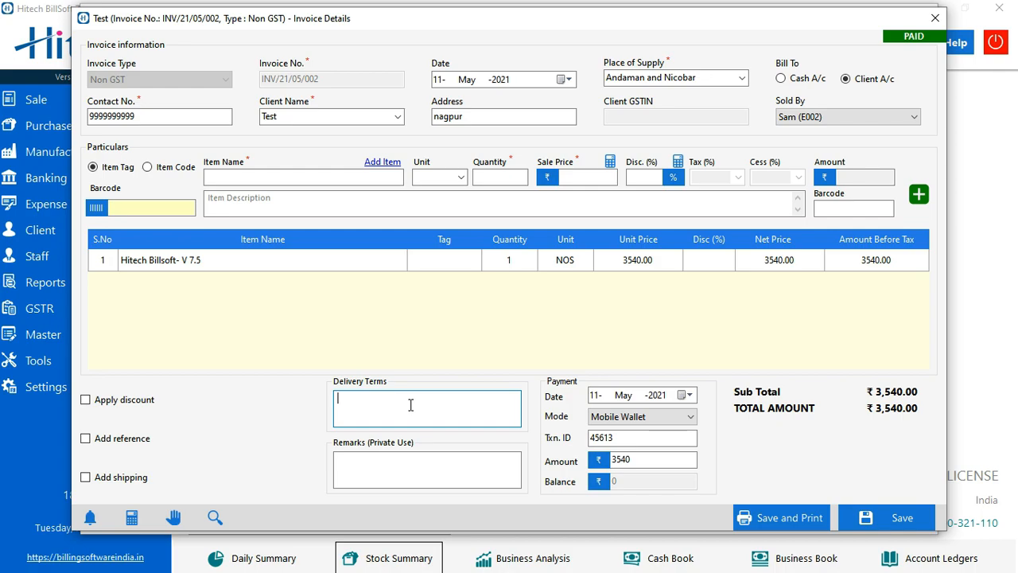
mouse_move(579, 399)
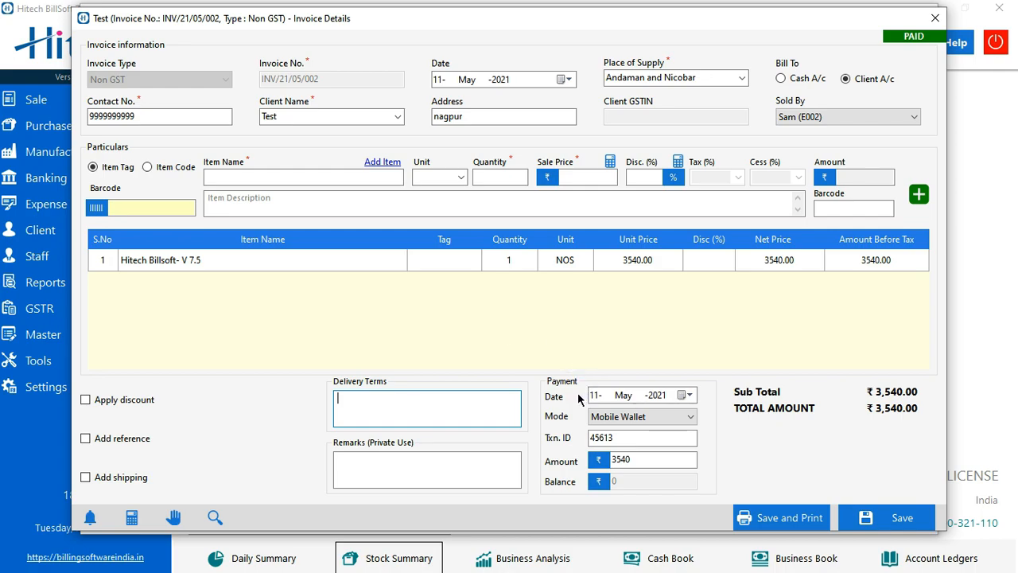
mouse_move(568, 401)
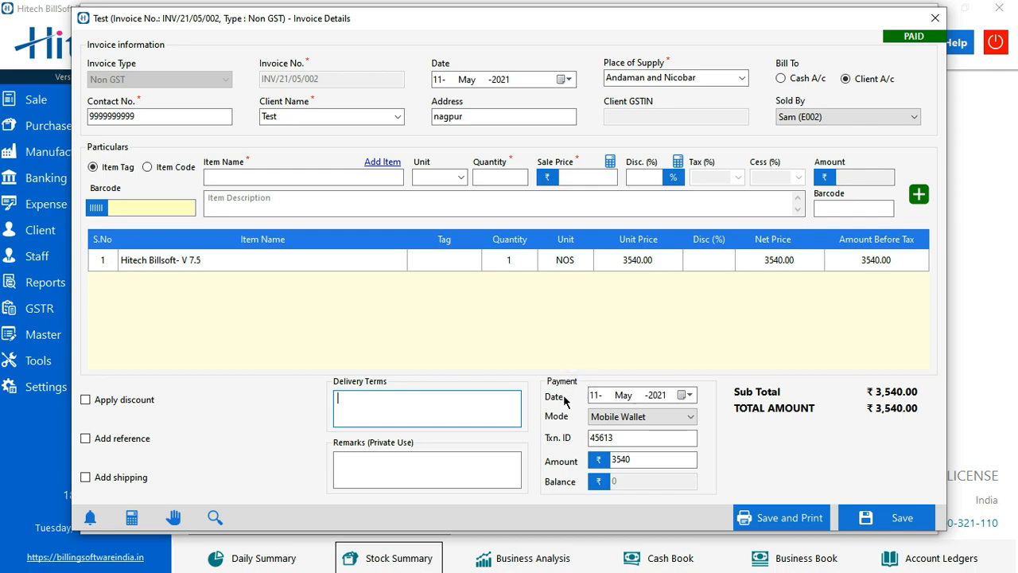
mouse_move(565, 398)
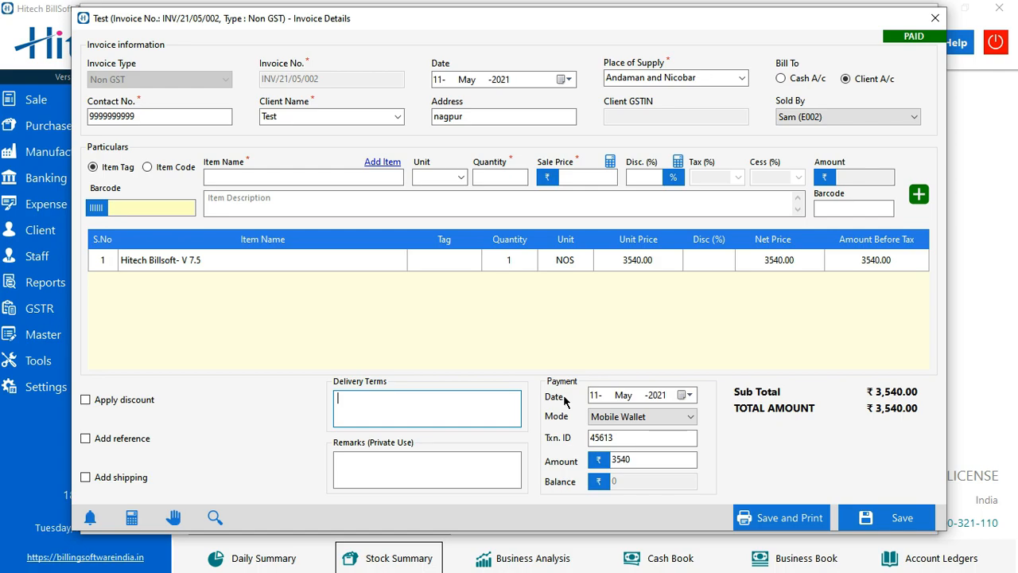
mouse_move(568, 428)
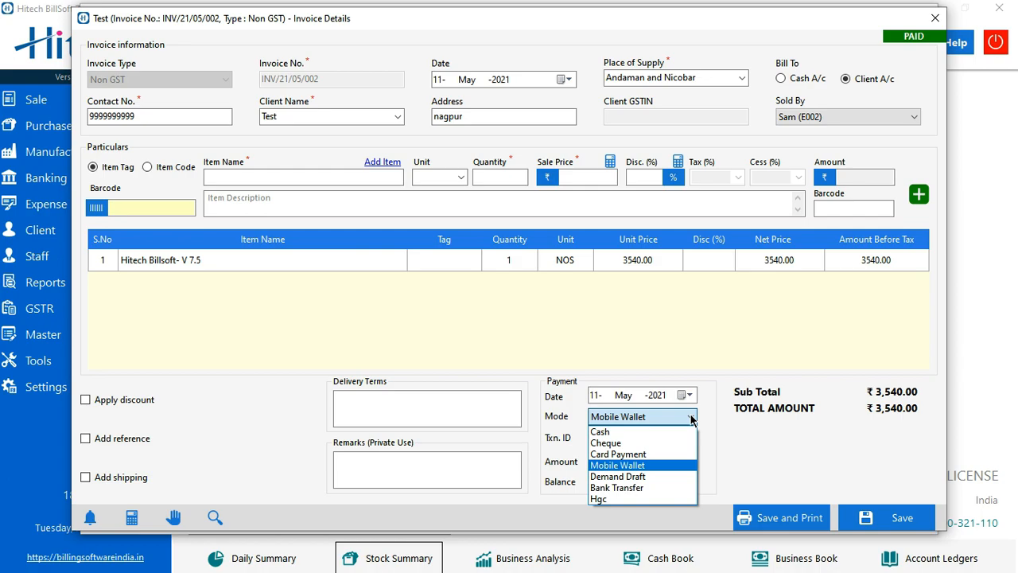
left_click(617, 464)
type("45613")
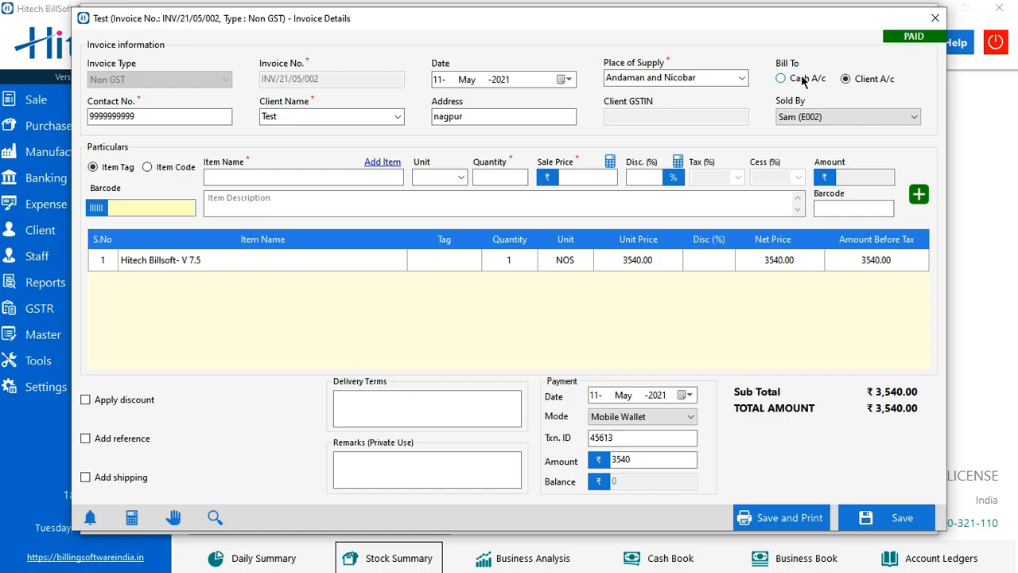
left_click(846, 78)
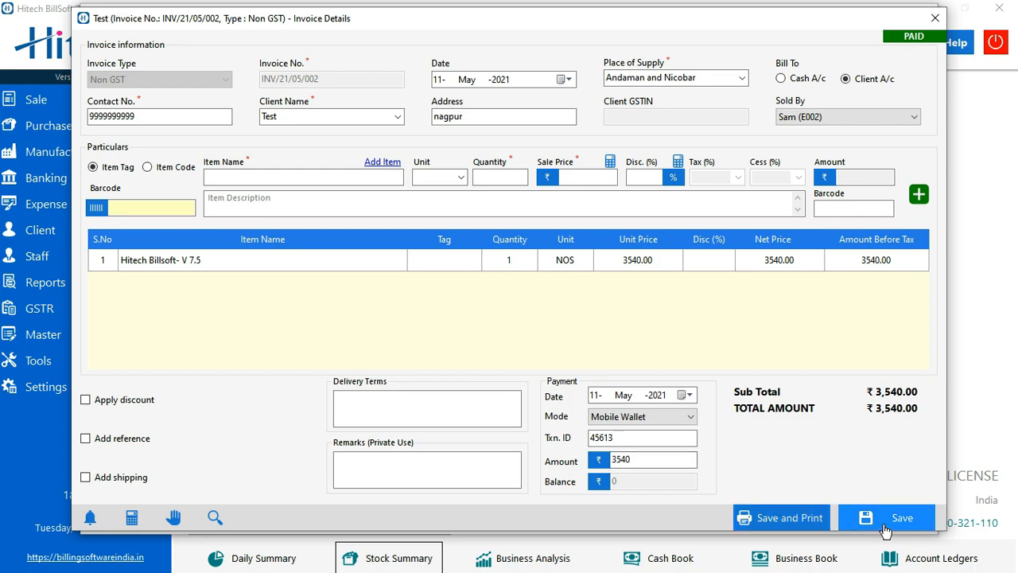
mouse_move(796, 524)
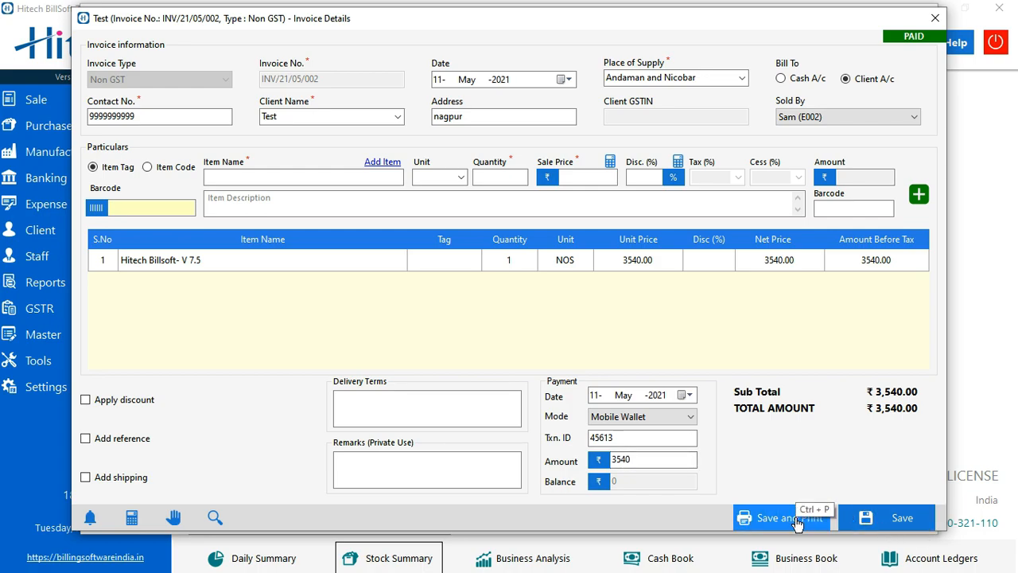
mouse_move(886, 517)
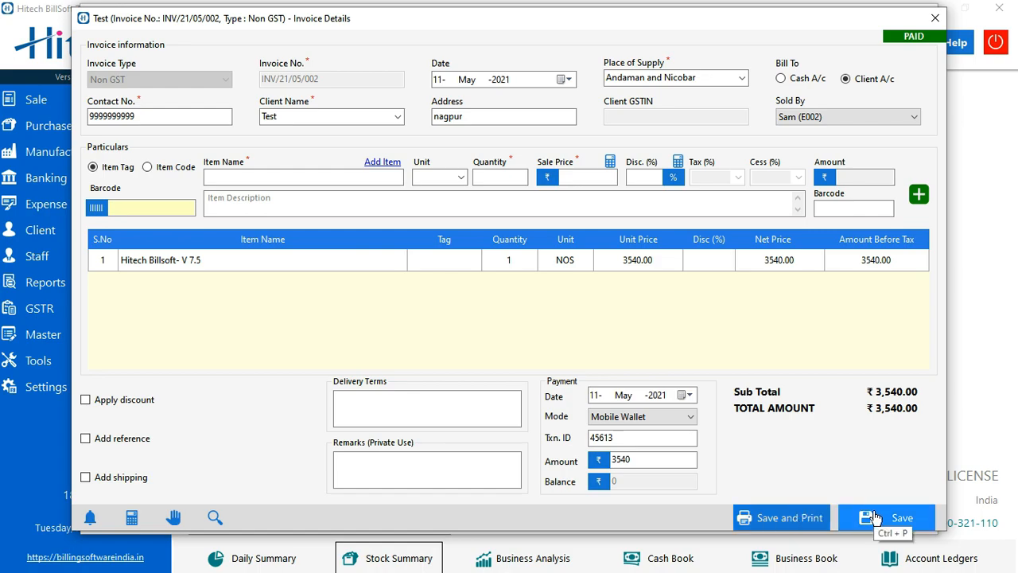
mouse_move(780, 517)
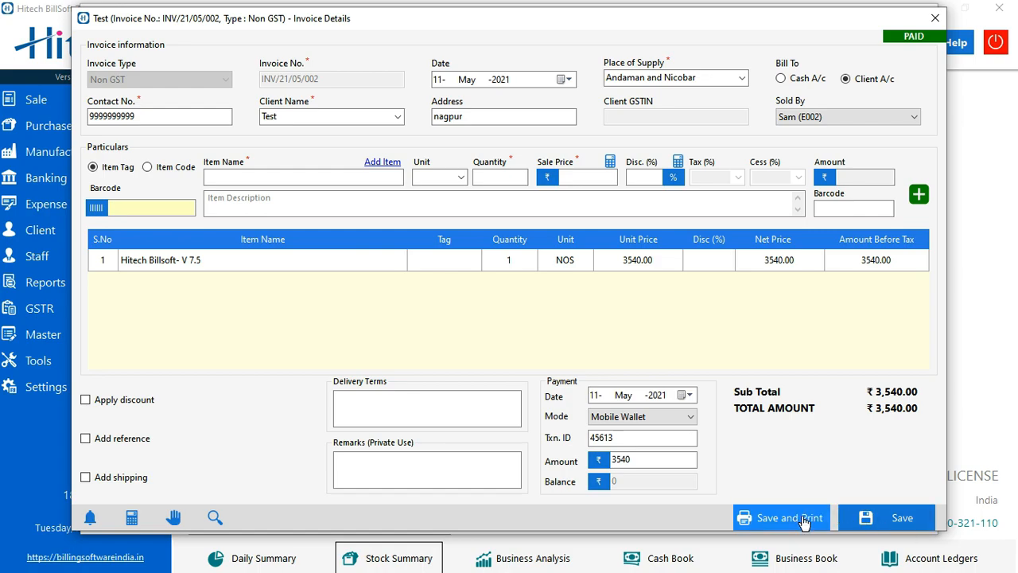
mouse_move(804, 521)
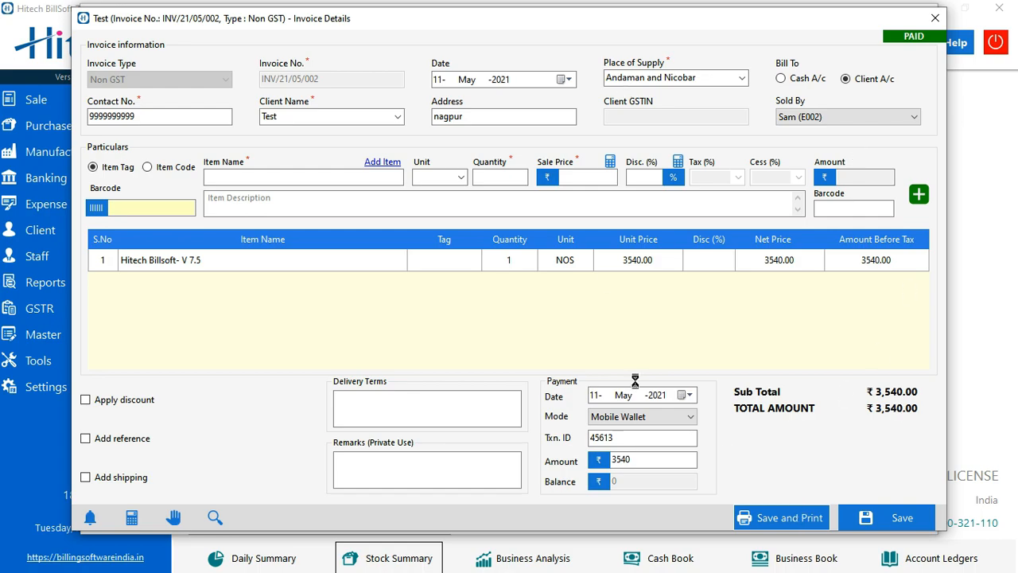
Step: Save invoice INV/21/05/002 and show its print preview
left_click(781, 517)
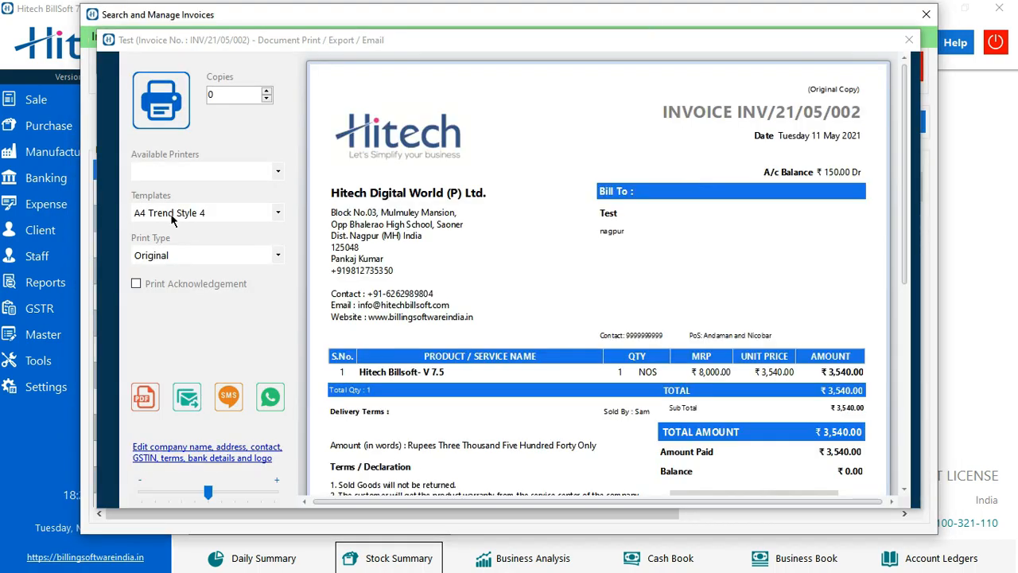
mouse_move(514, 217)
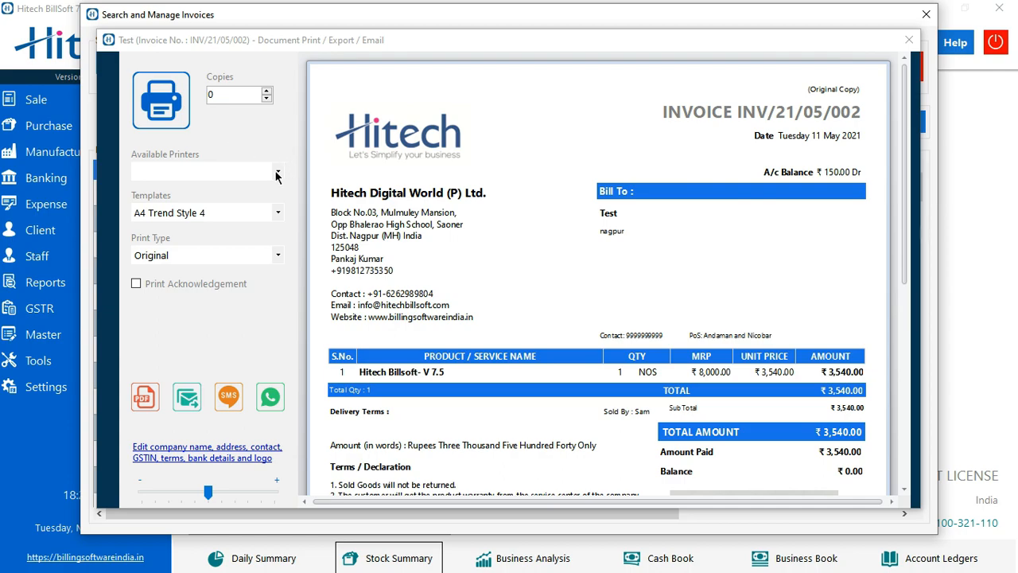
mouse_move(278, 174)
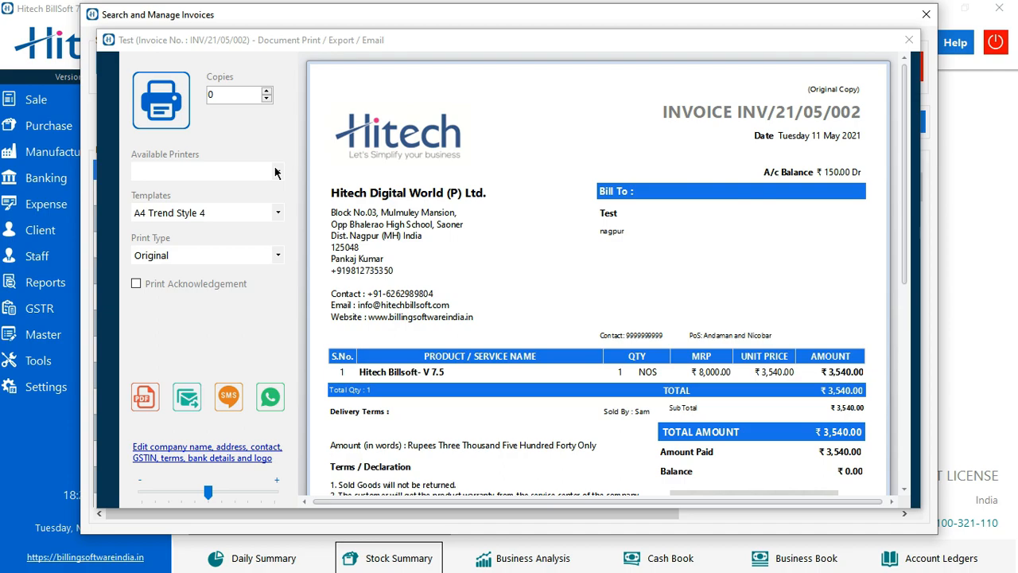
Step: Check the printers and templates, then set Print Type to Duplicate
left_click(276, 172)
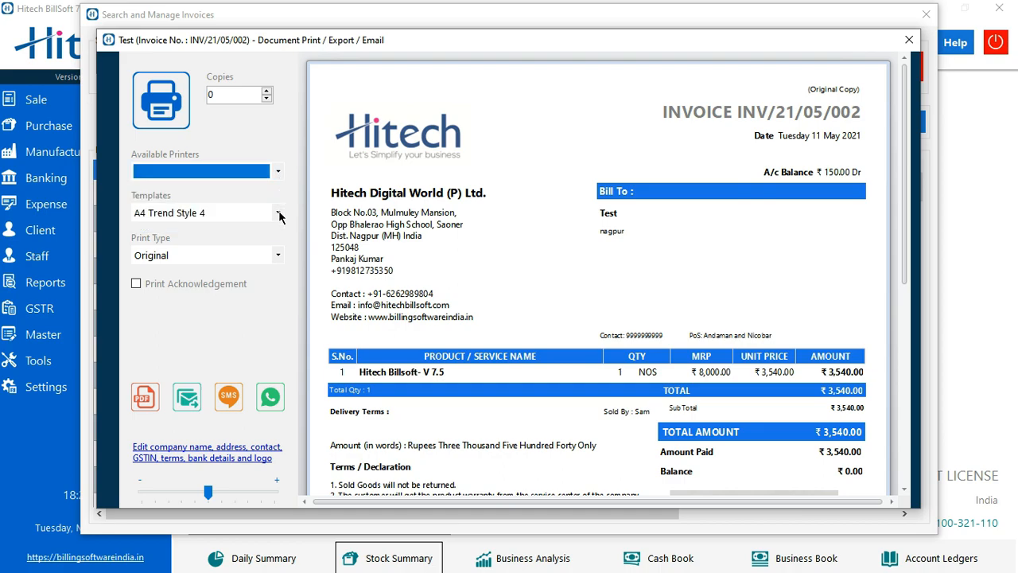
left_click(278, 212)
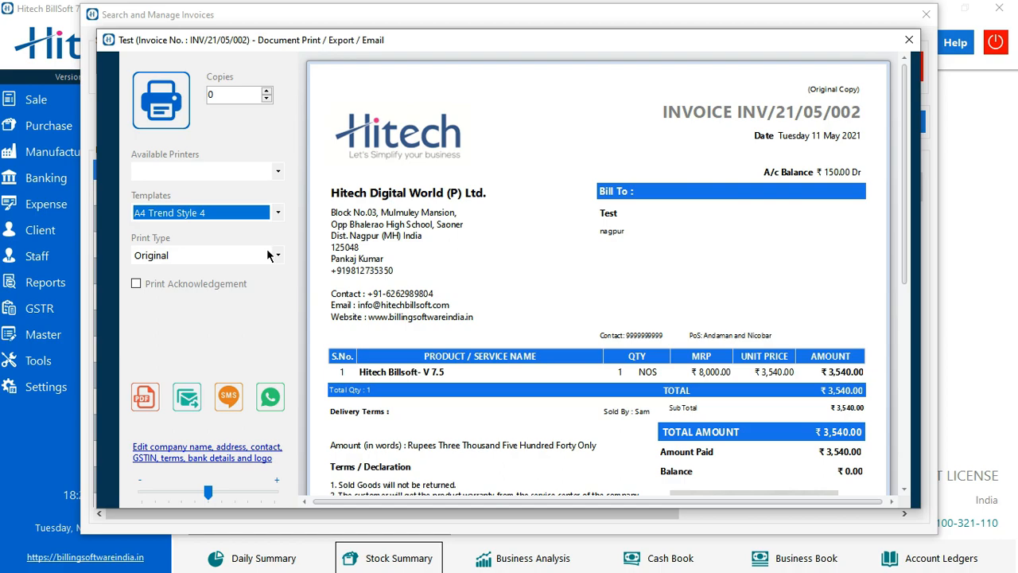
mouse_move(268, 256)
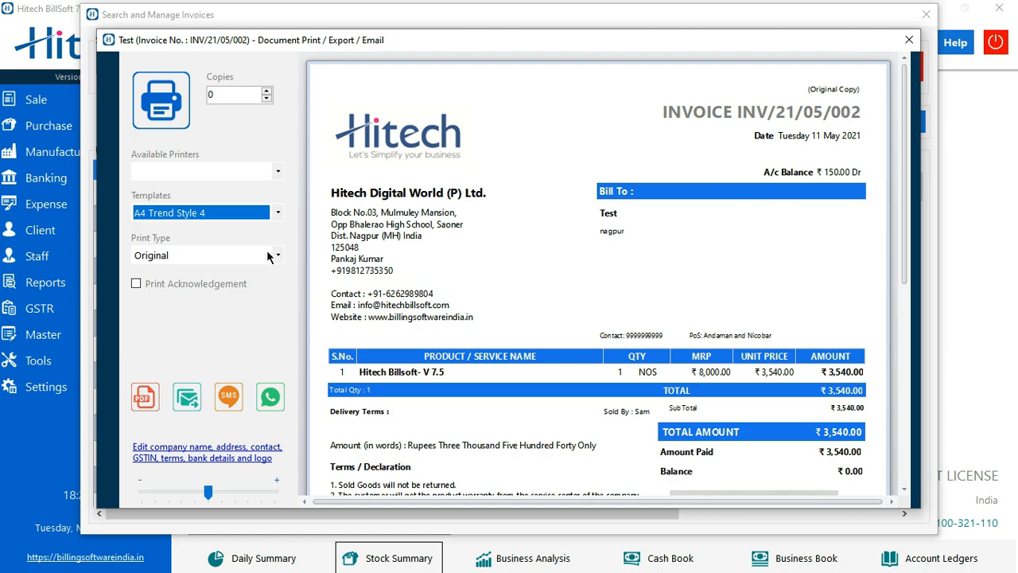
mouse_move(280, 260)
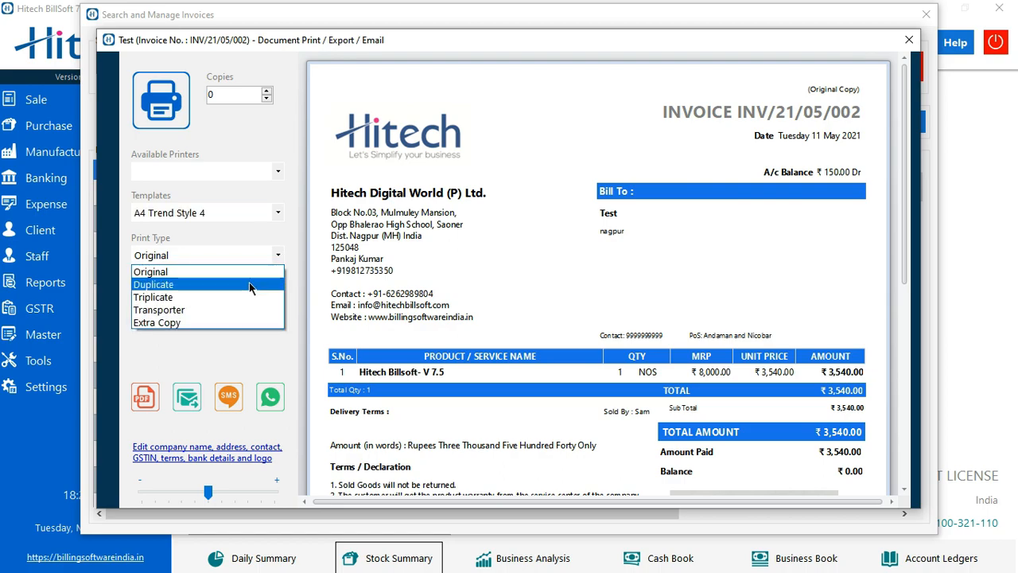
left_click(153, 284)
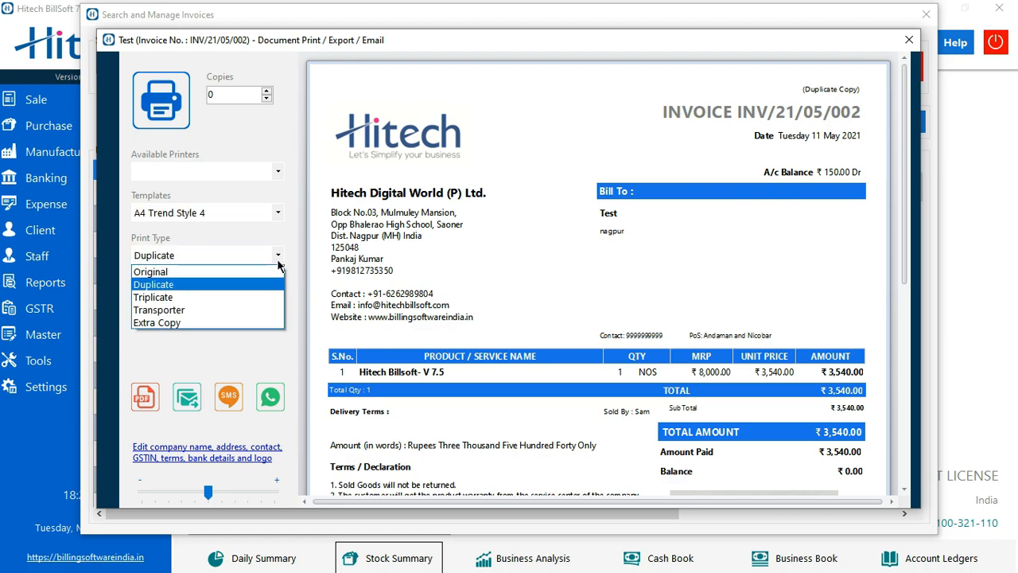
mouse_move(183, 297)
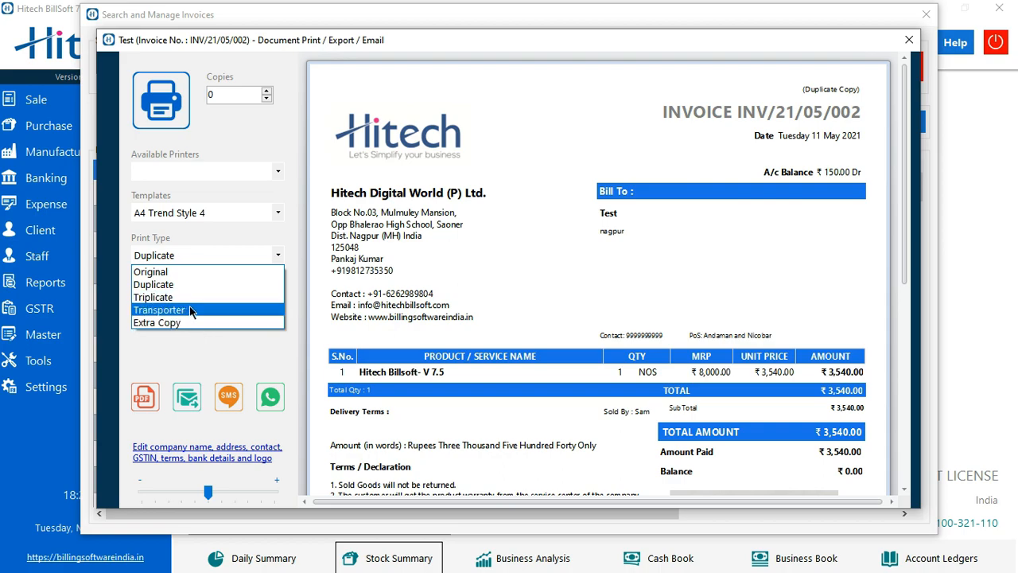
left_click(153, 284)
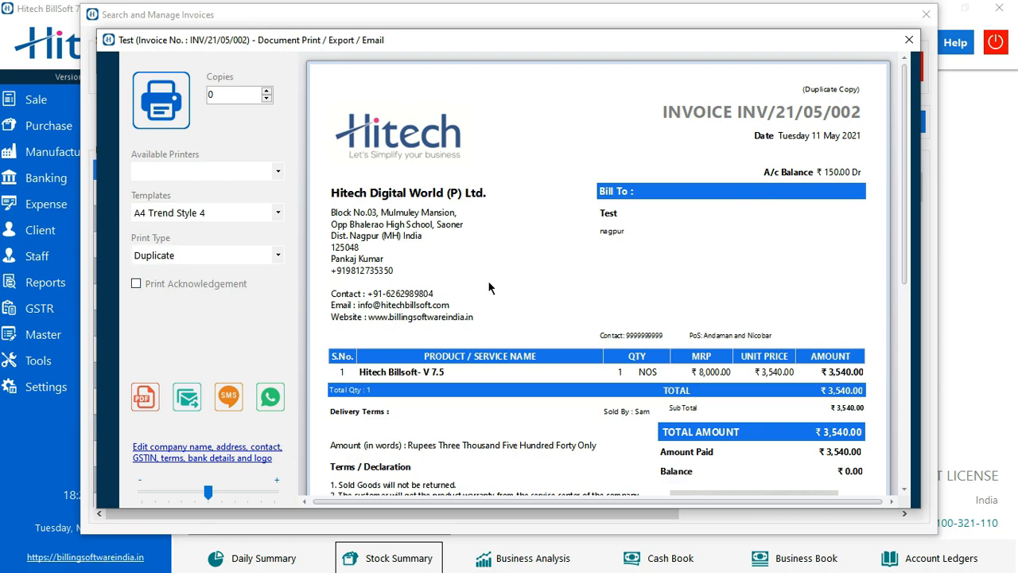
Step: Tick Print Acknowledgement and scroll to the receiver's seal and sign slip
scroll("down", 3)
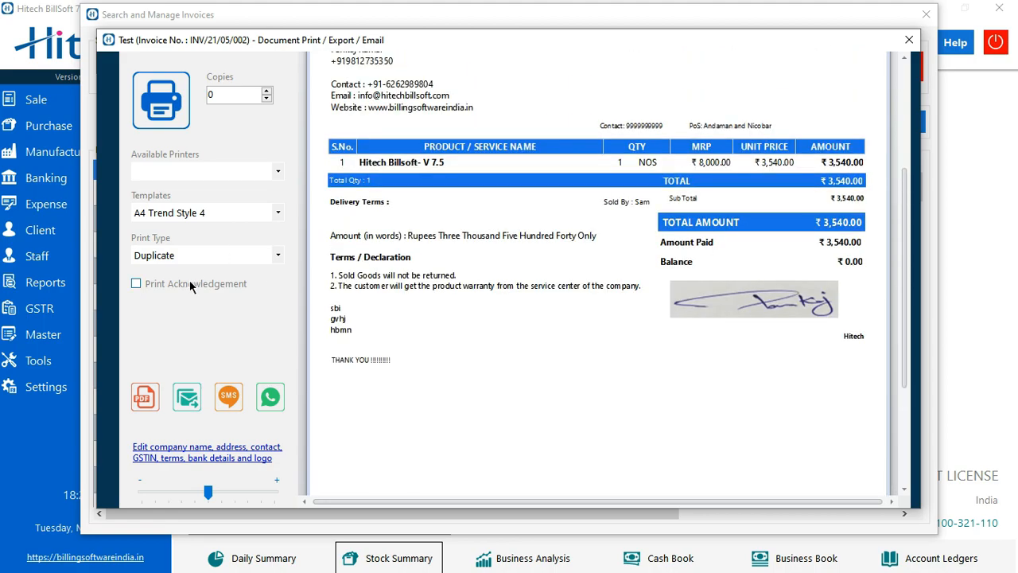
left_click(135, 283)
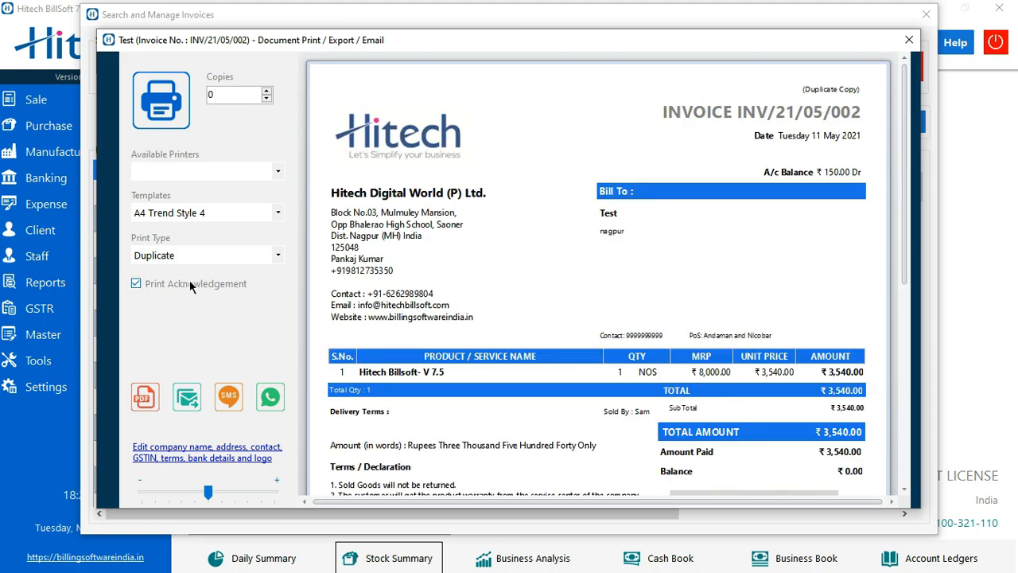
scroll("down", 3)
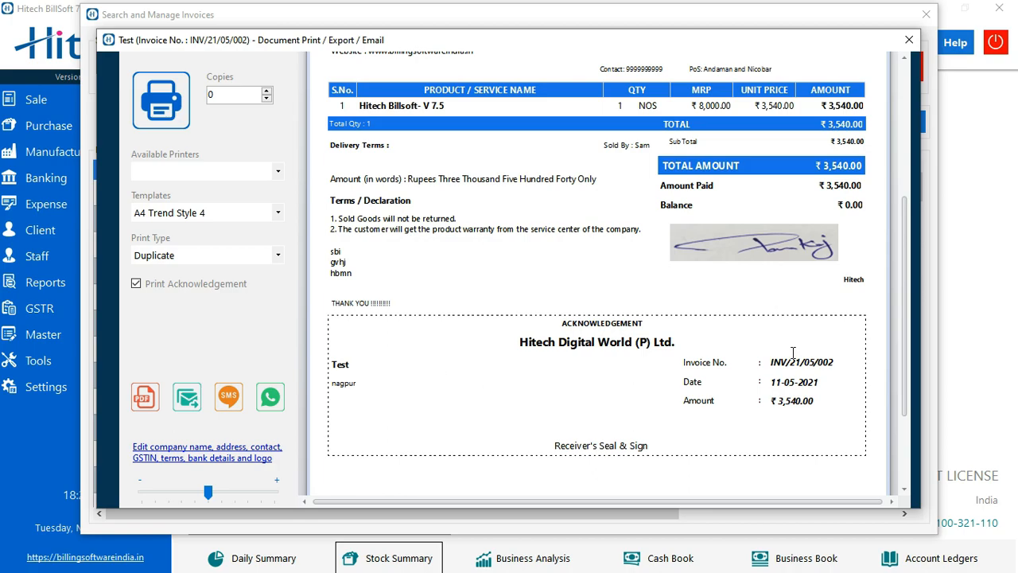
mouse_move(350, 312)
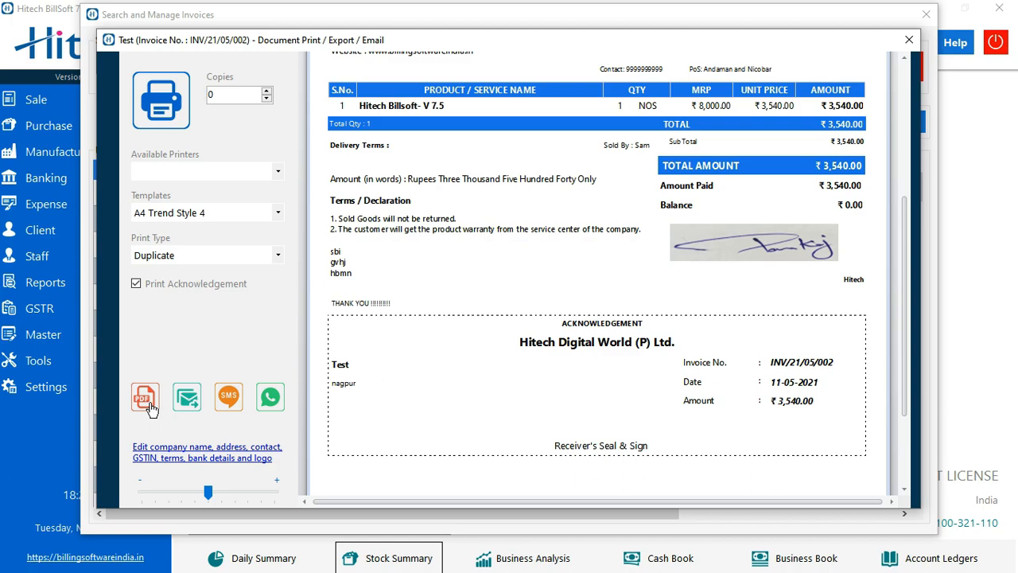
mouse_move(186, 413)
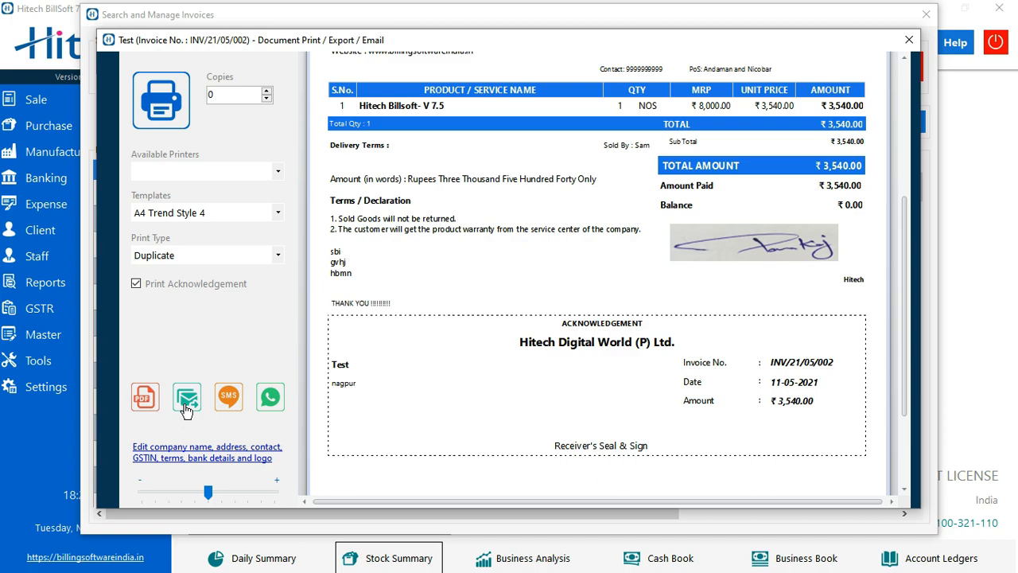
mouse_move(228, 404)
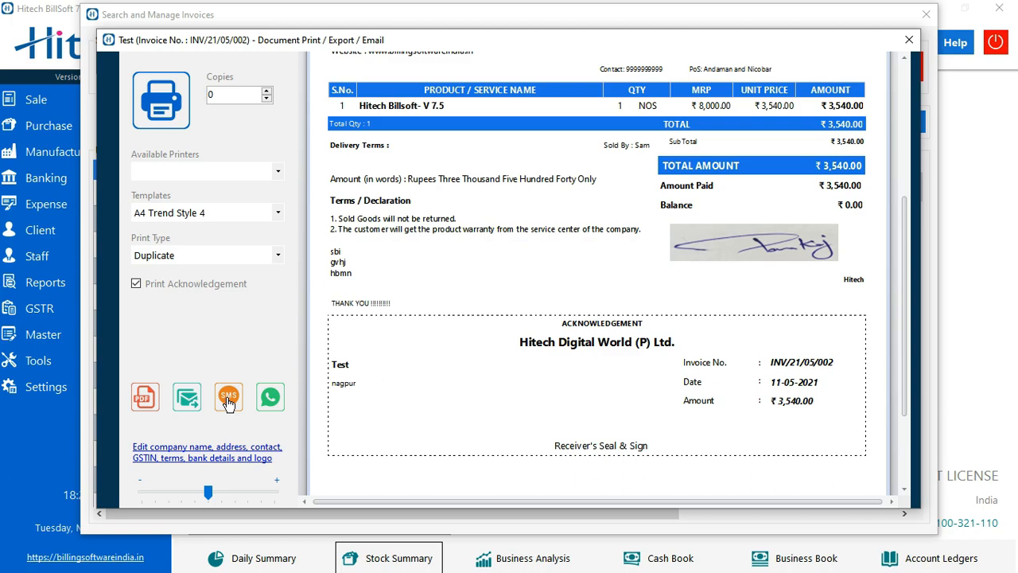
mouse_move(269, 399)
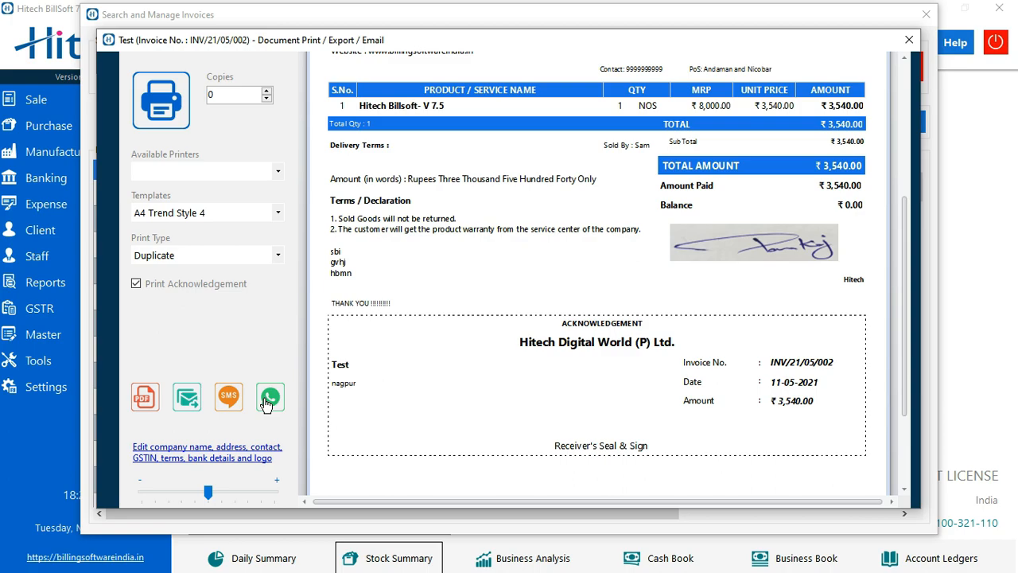
mouse_move(233, 415)
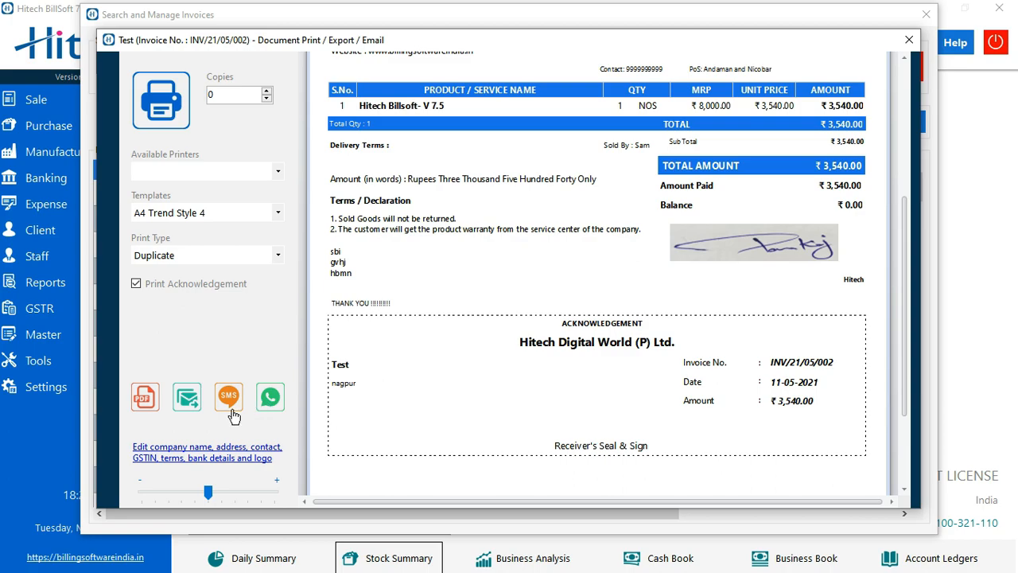
mouse_move(151, 454)
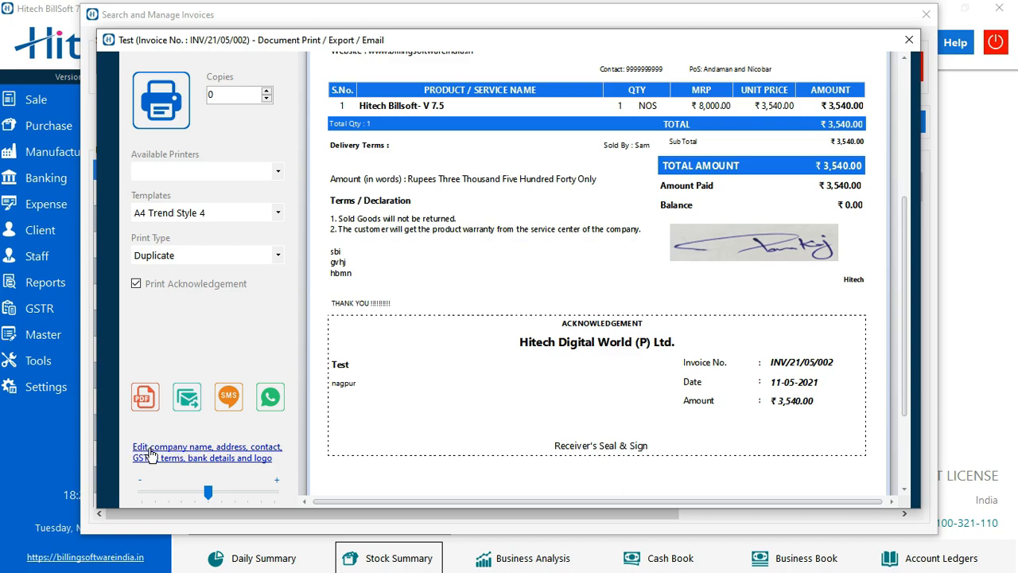
mouse_move(215, 486)
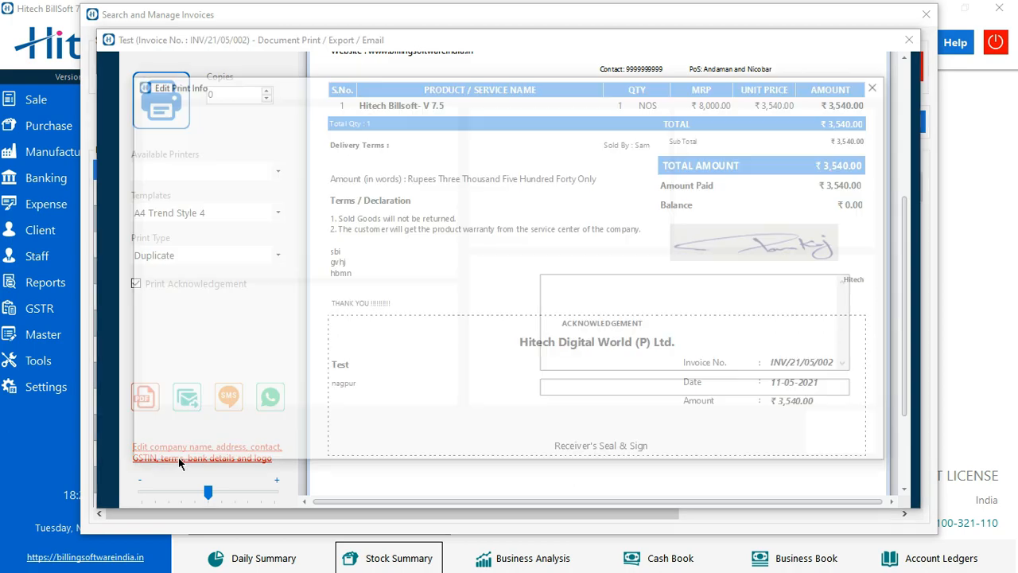
Step: Delete terms lines sbi, gvhj and hbmn from company print details and save
left_click(205, 452)
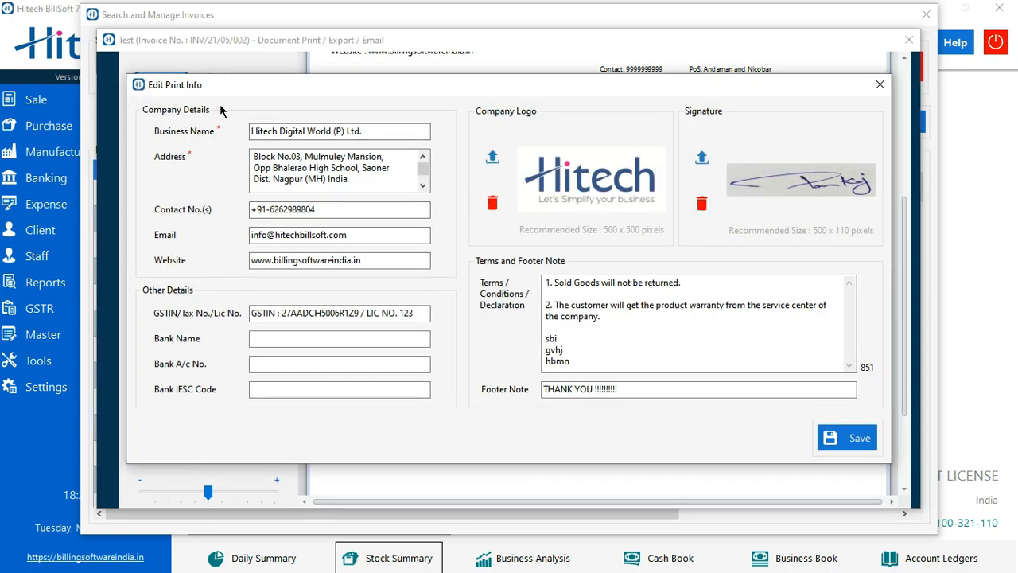
mouse_move(271, 157)
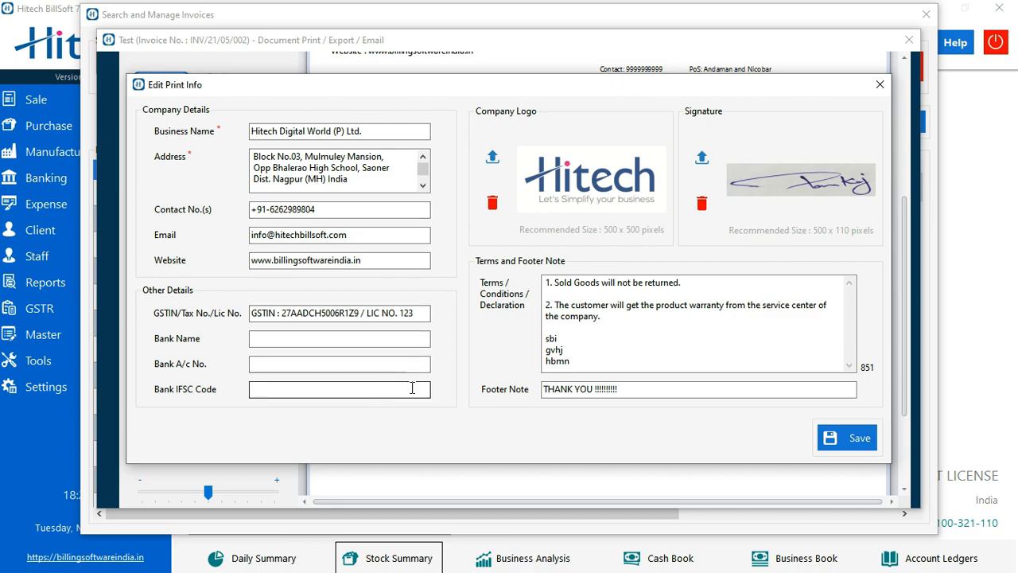
double_click(556, 360)
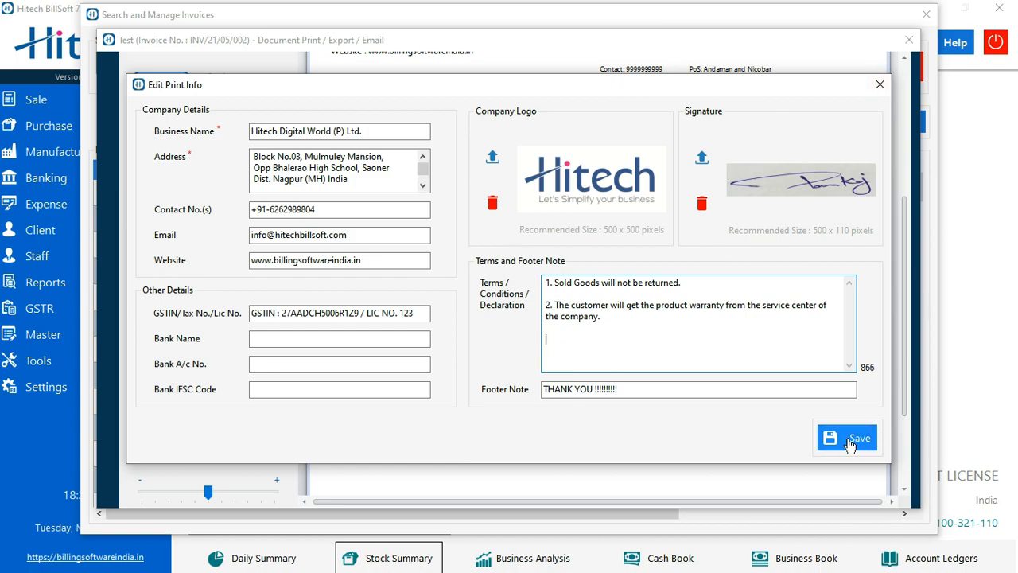
left_click(847, 437)
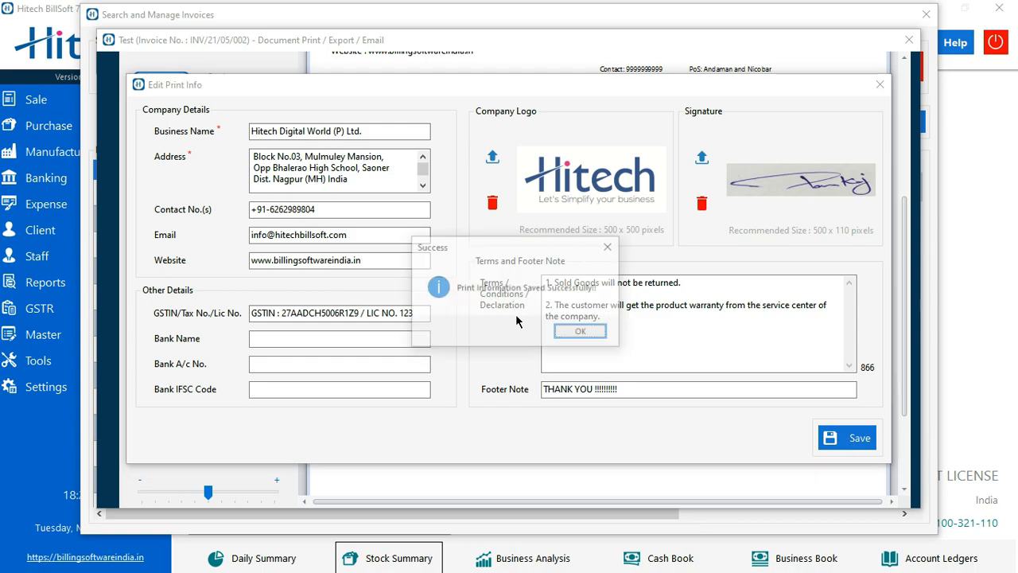
left_click(580, 331)
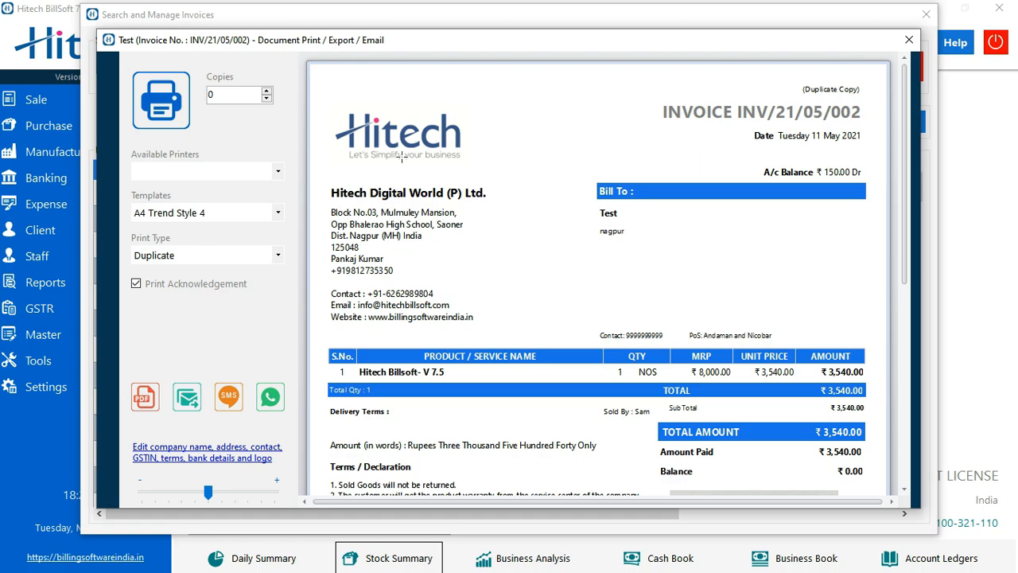
mouse_move(783, 293)
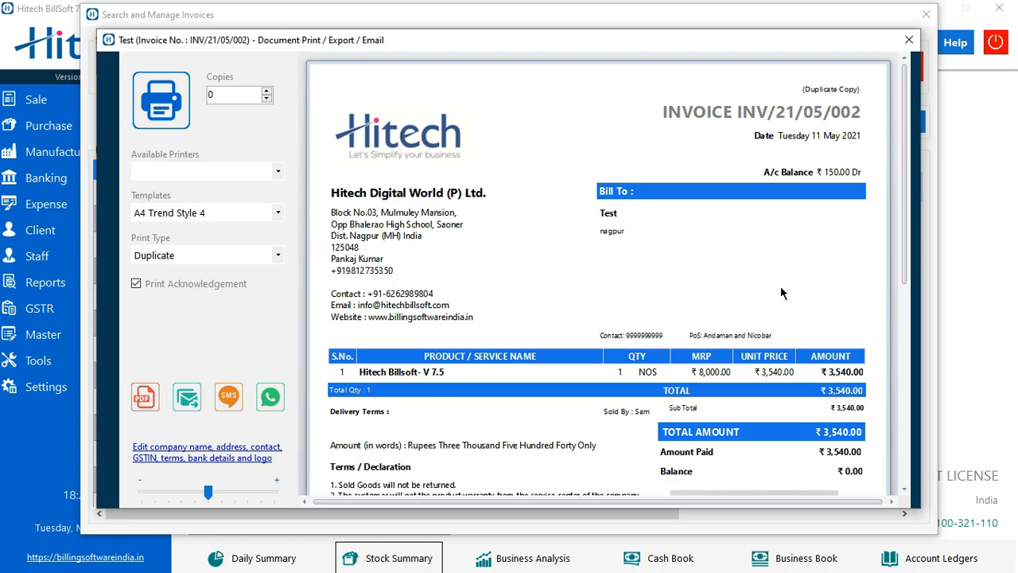
Step: Close the INV/21/05/002 print preview, returning to the invoice search list
scroll("down", 3)
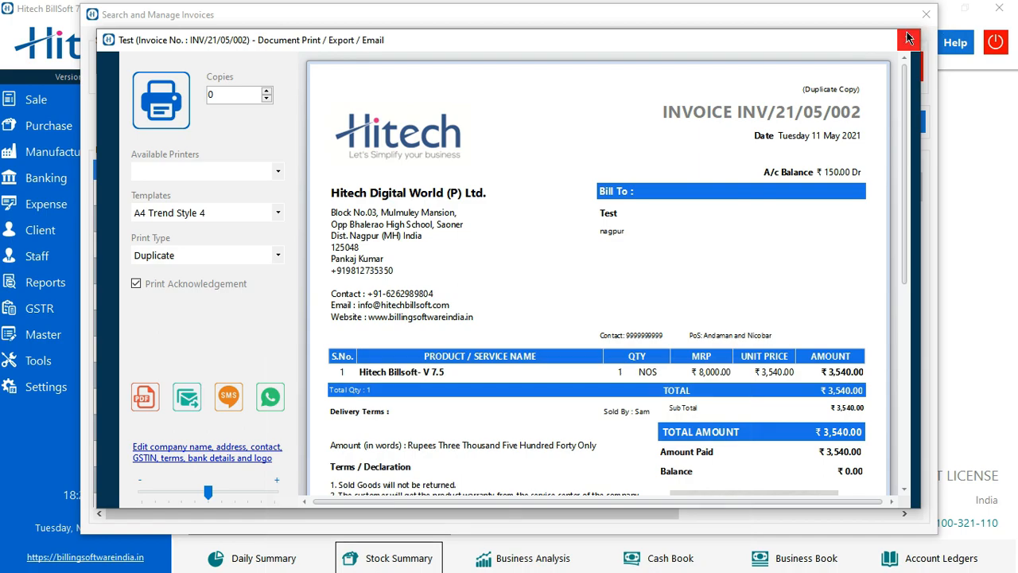
left_click(909, 38)
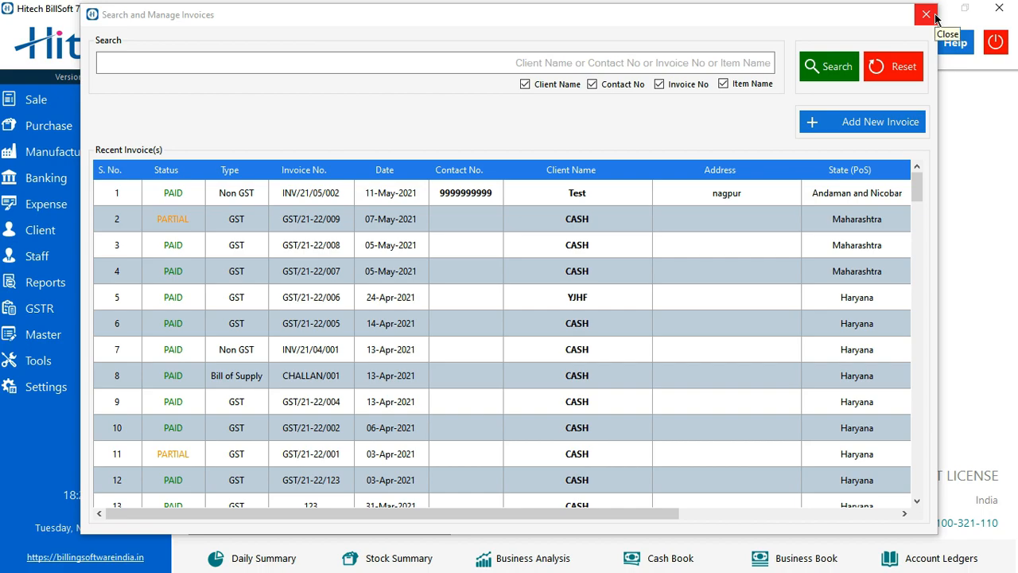